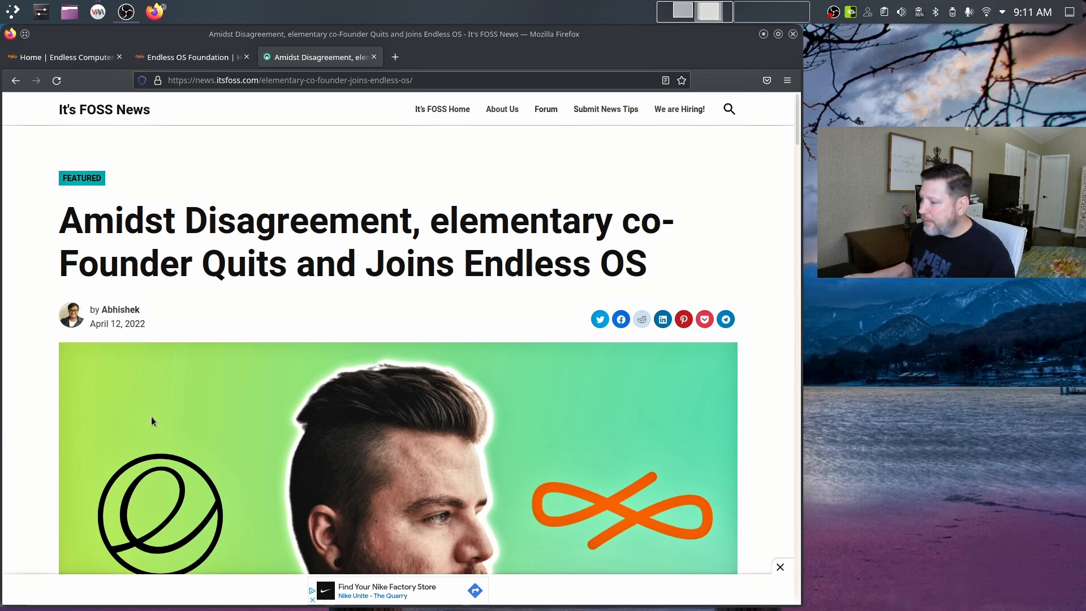
# Scroll down through the currently open Endless OS page before switching tabs.
pyautogui.scroll(-3)
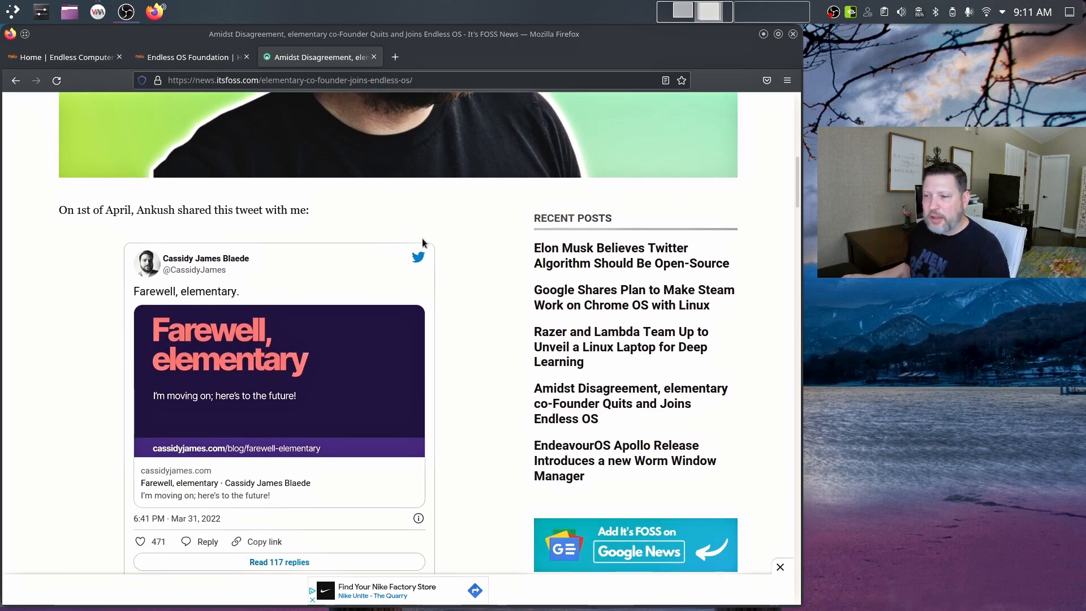
pyautogui.scroll(-3)
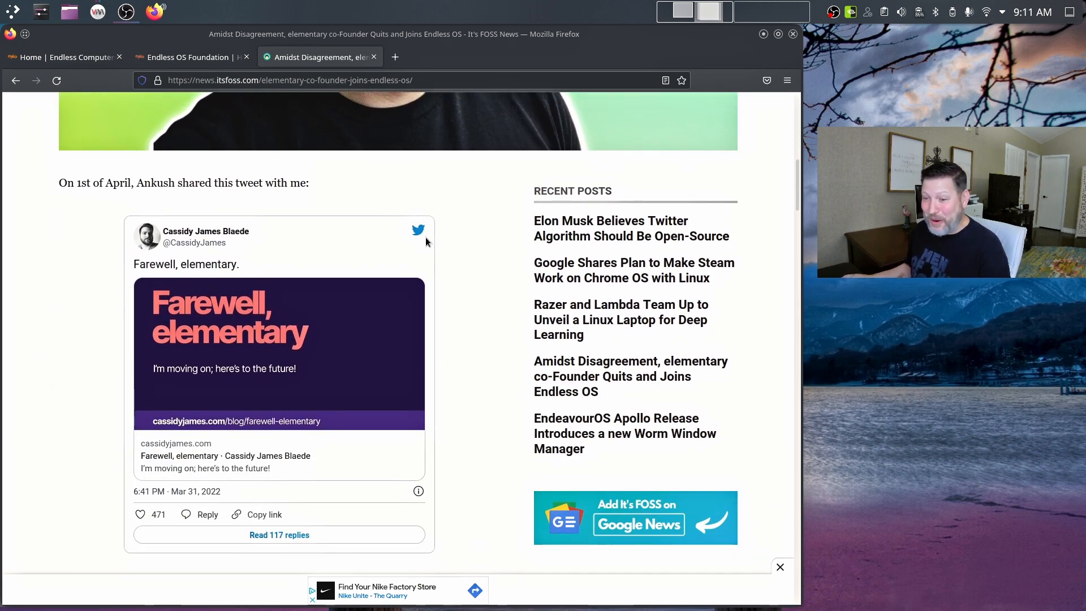
pyautogui.scroll(-3)
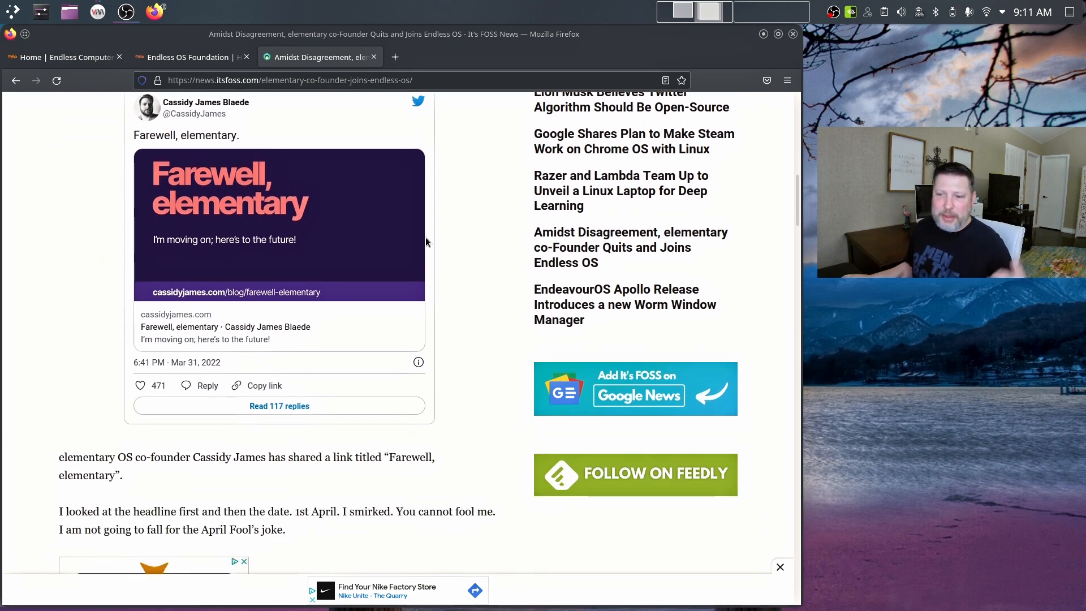
pyautogui.scroll(-3)
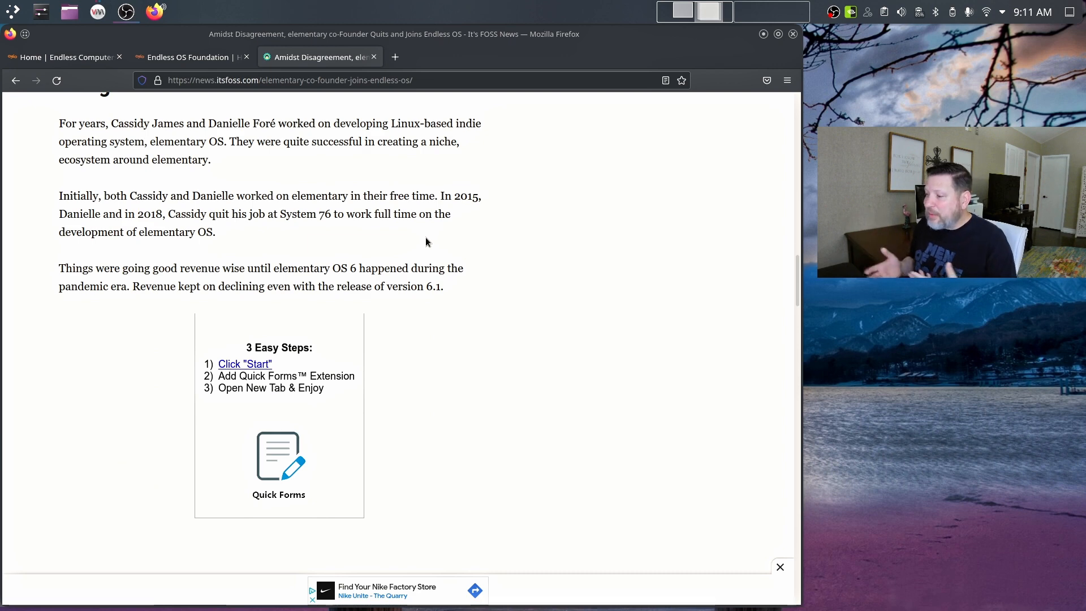
pyautogui.scroll(-3)
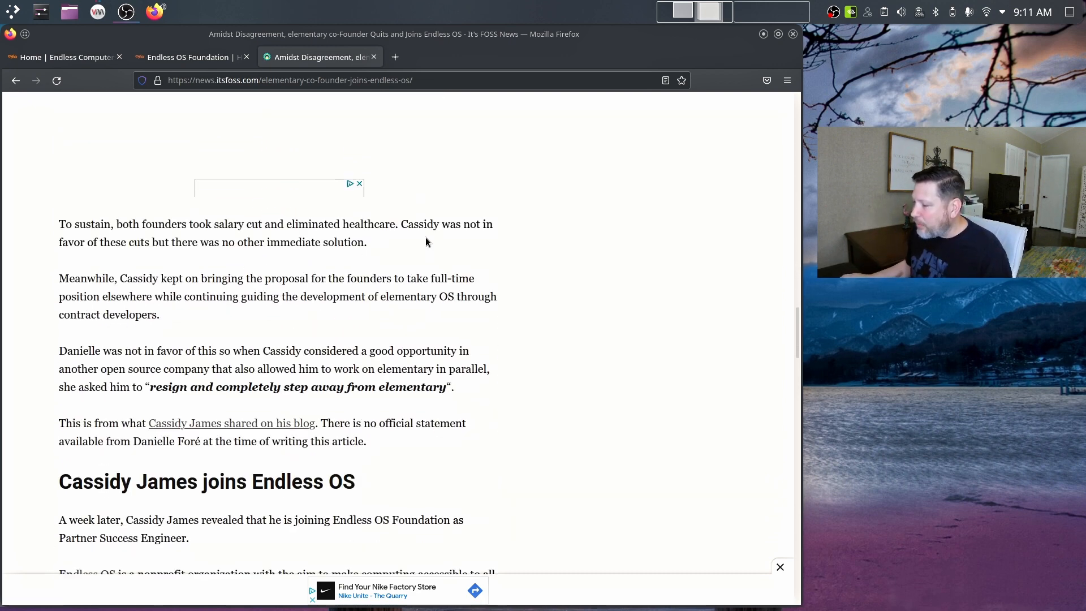
pyautogui.scroll(-3)
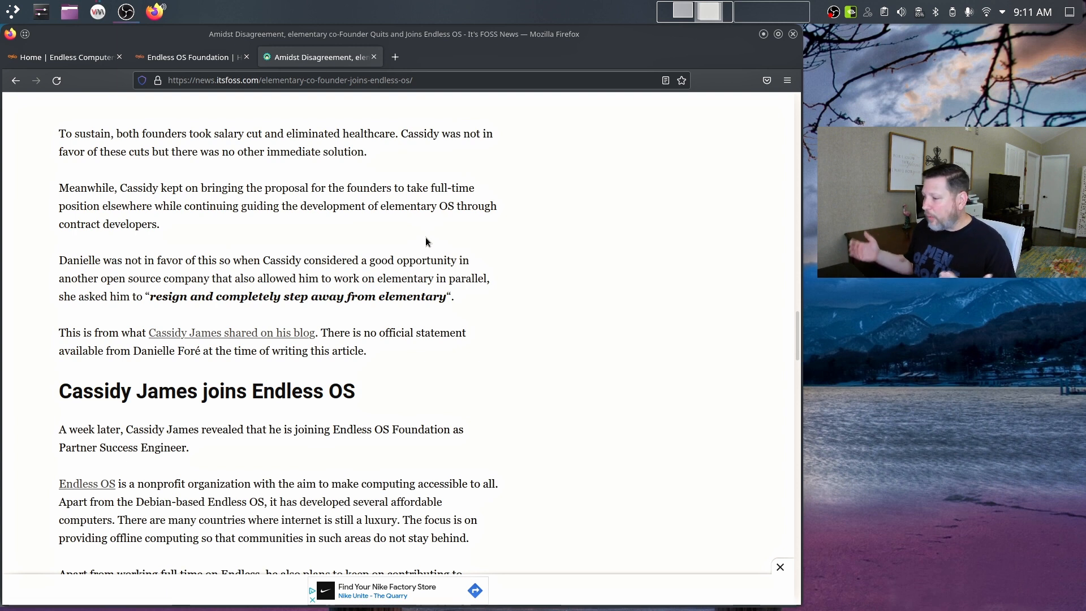
pyautogui.moveTo(231, 129)
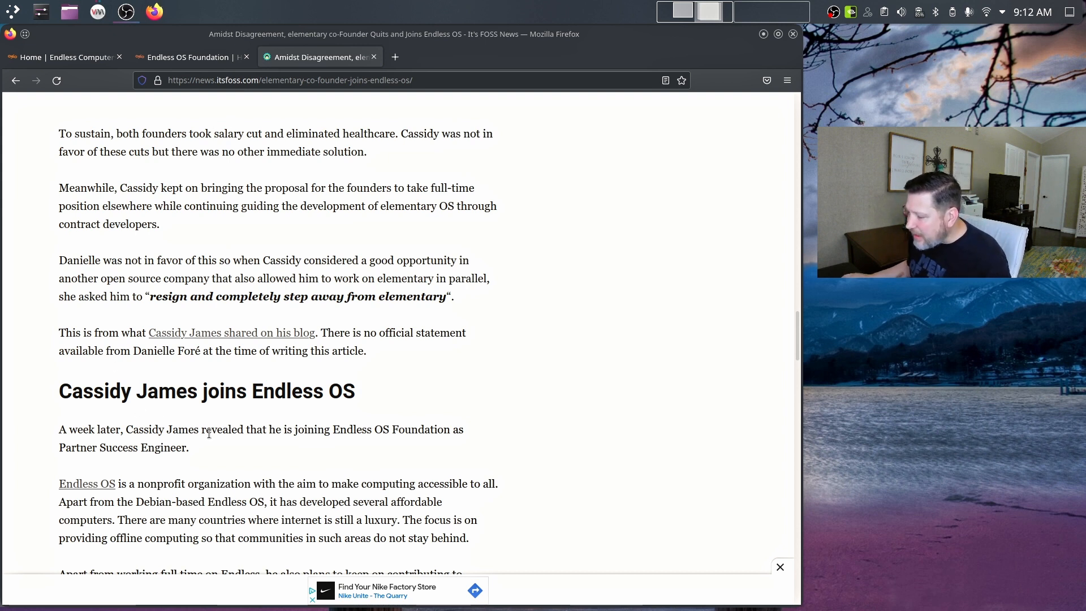
pyautogui.moveTo(379, 426)
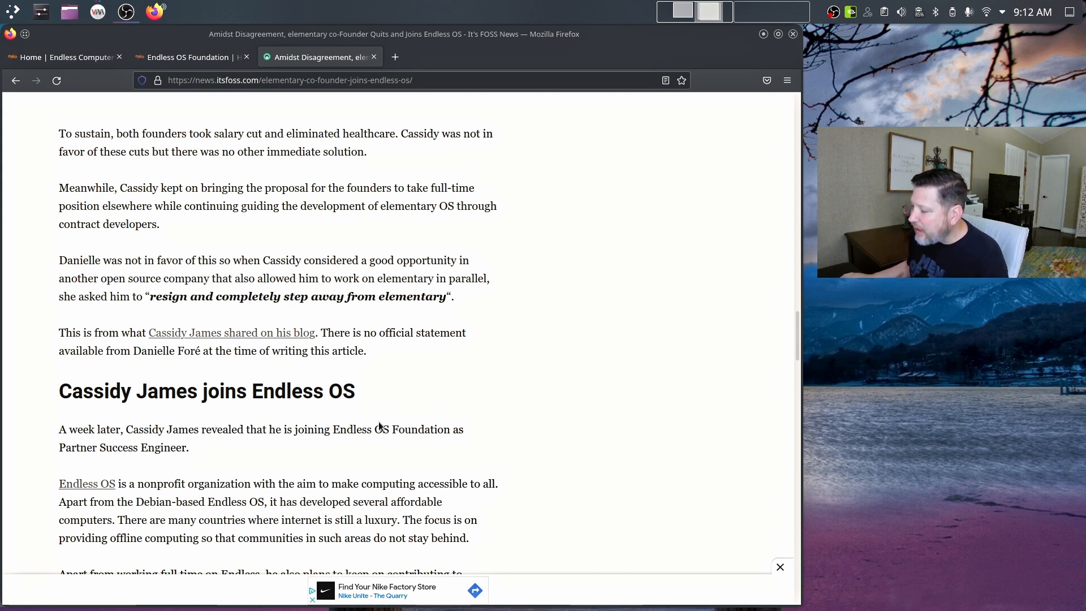
pyautogui.moveTo(125, 450)
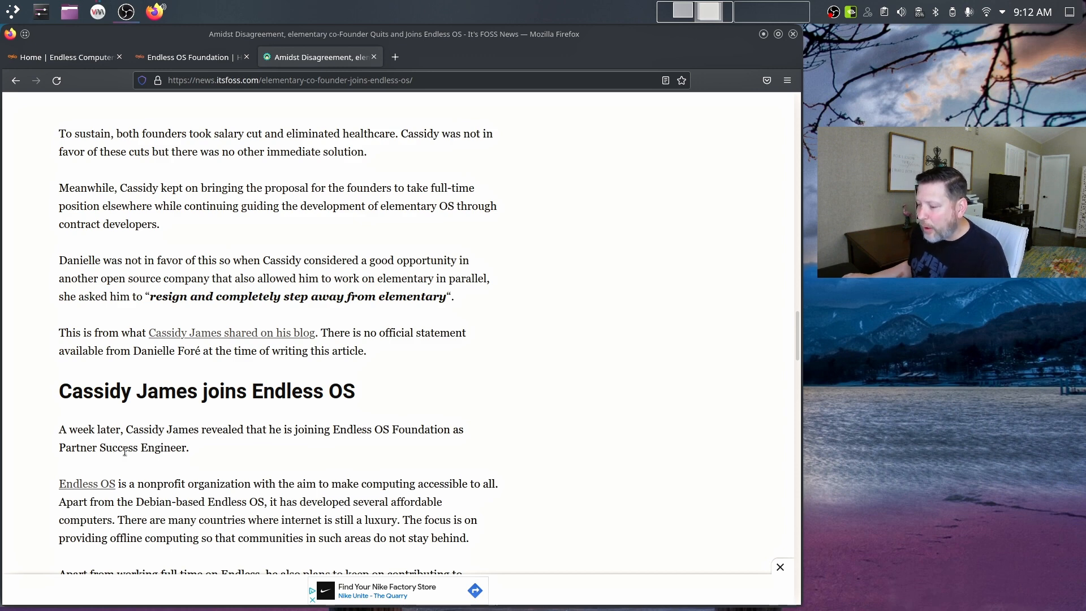
pyautogui.scroll(-3)
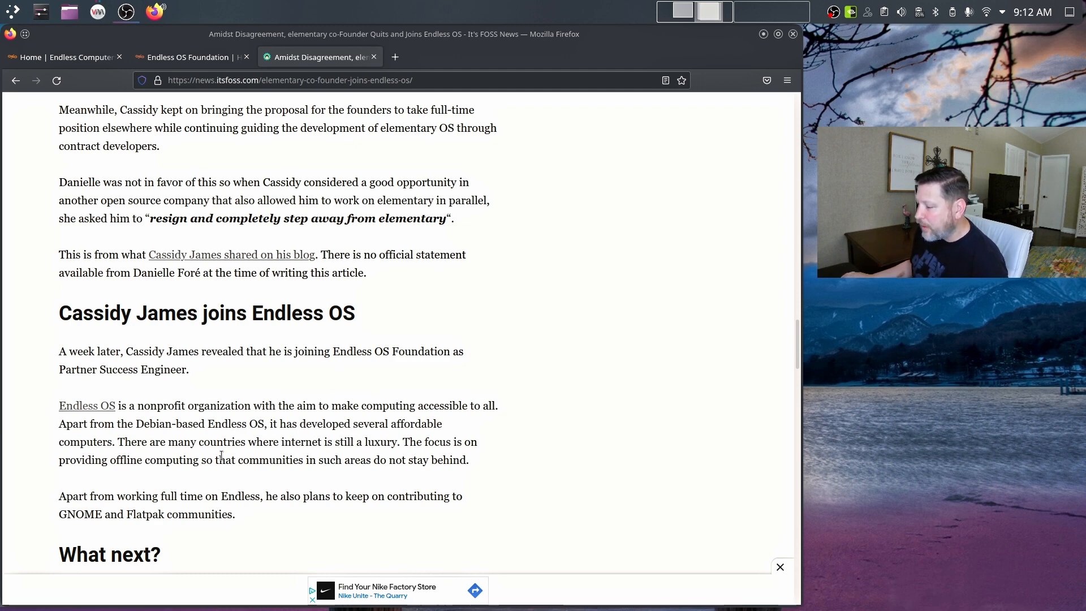
# Read the Endless OS Foundation homepage from its mission and statistics down to Who We Are.
pyautogui.click(187, 56)
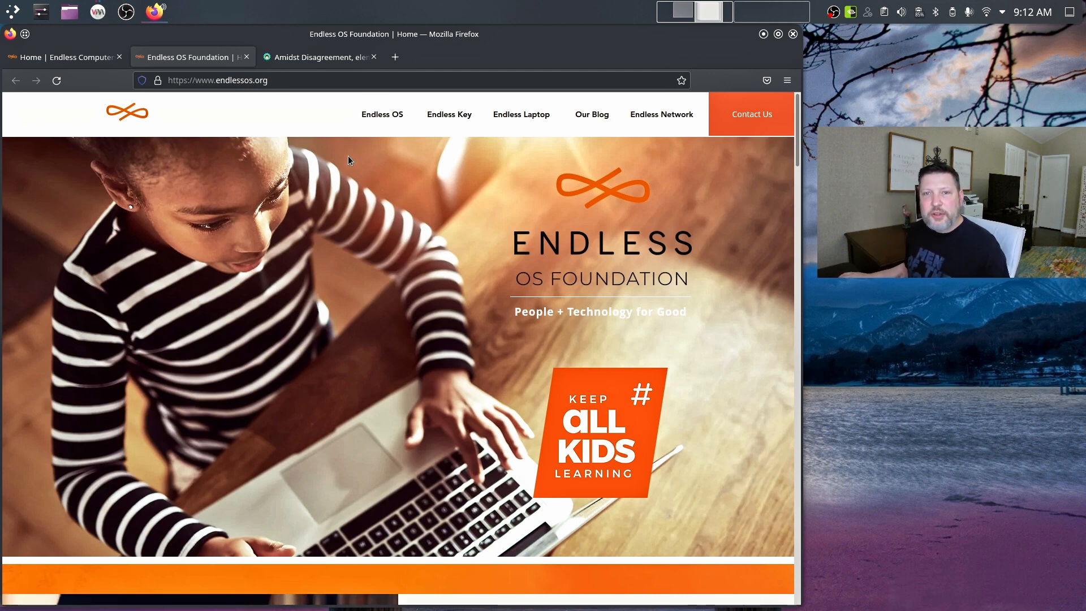
pyautogui.scroll(-3)
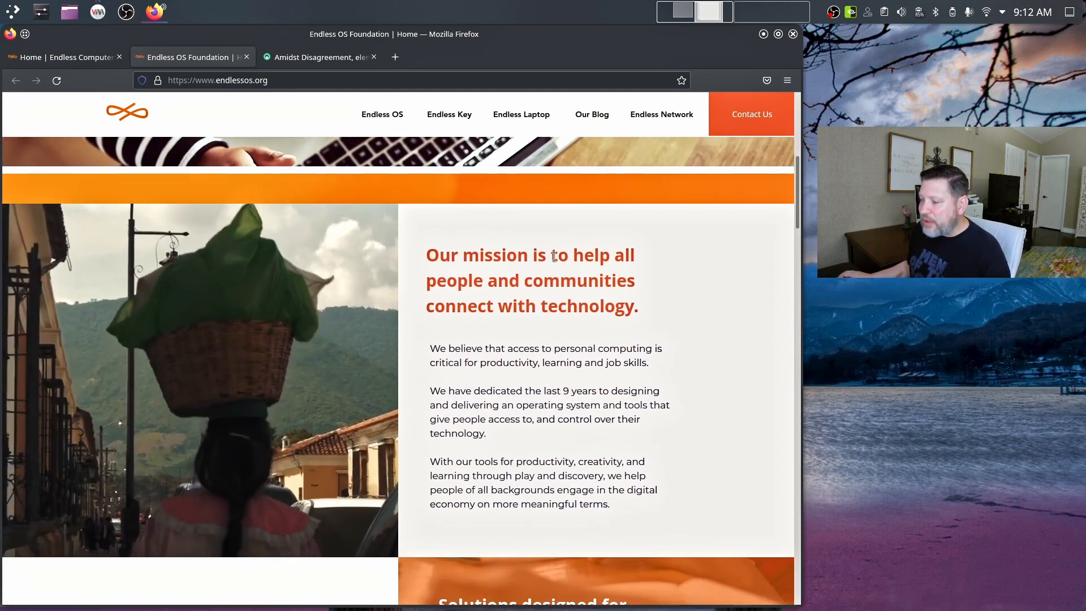
pyautogui.scroll(-3)
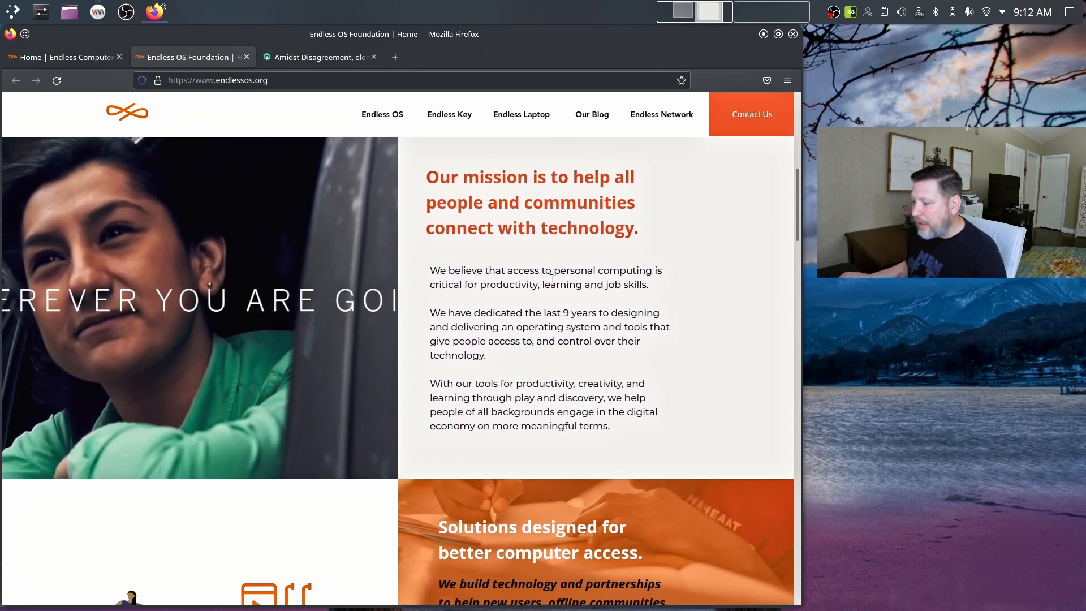
pyautogui.scroll(-3)
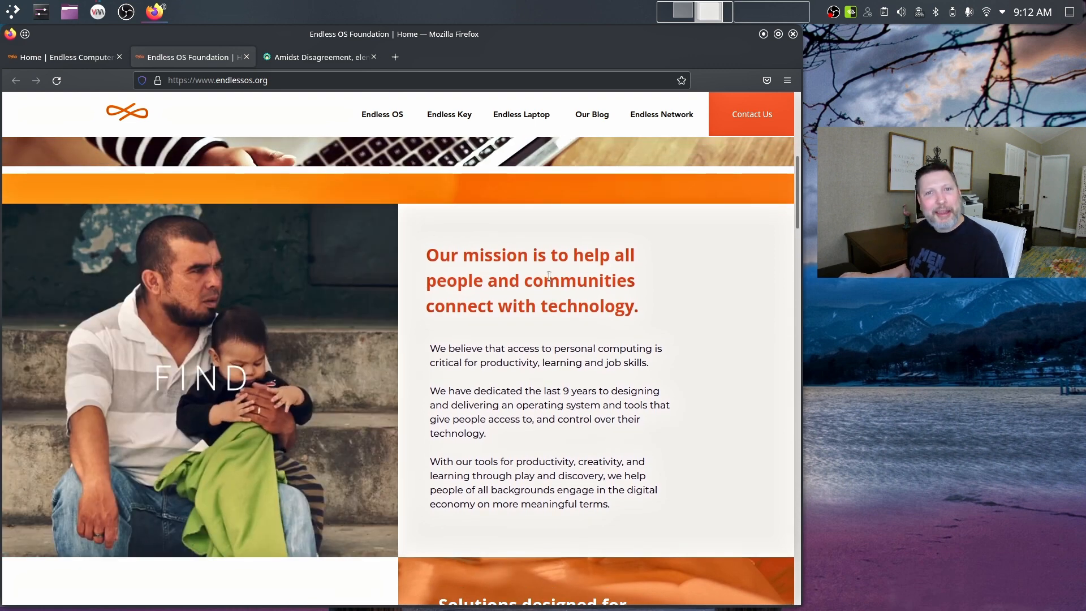
pyautogui.scroll(-3)
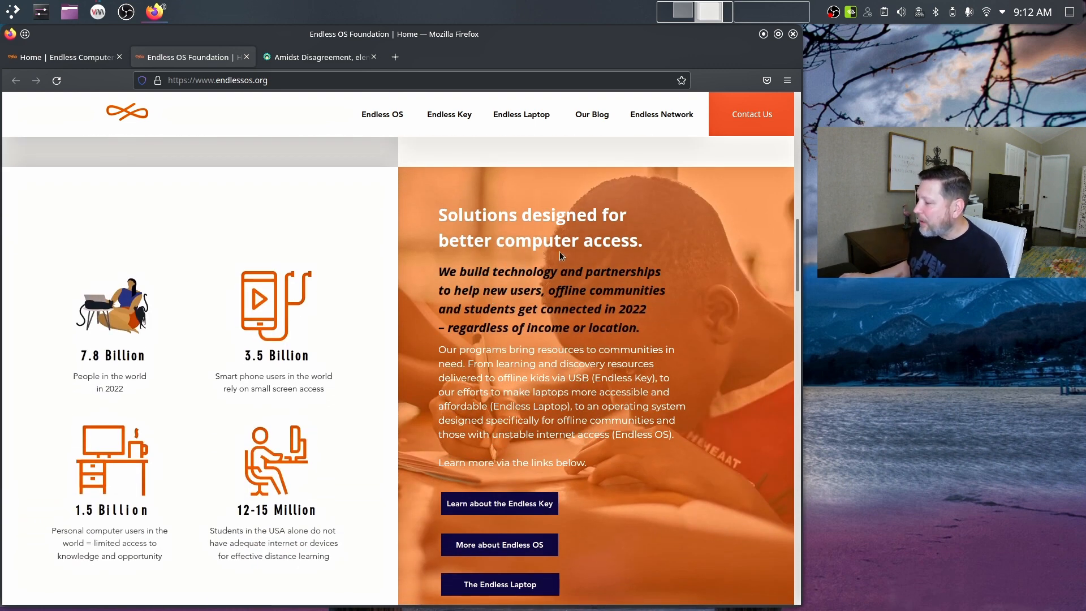
pyautogui.scroll(-3)
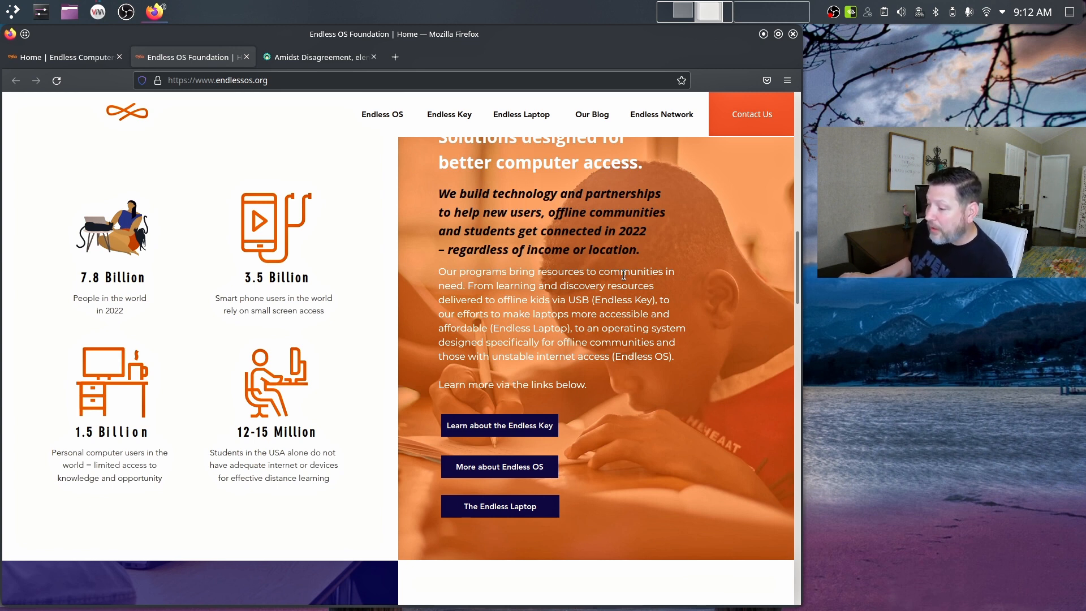
pyautogui.moveTo(218, 353)
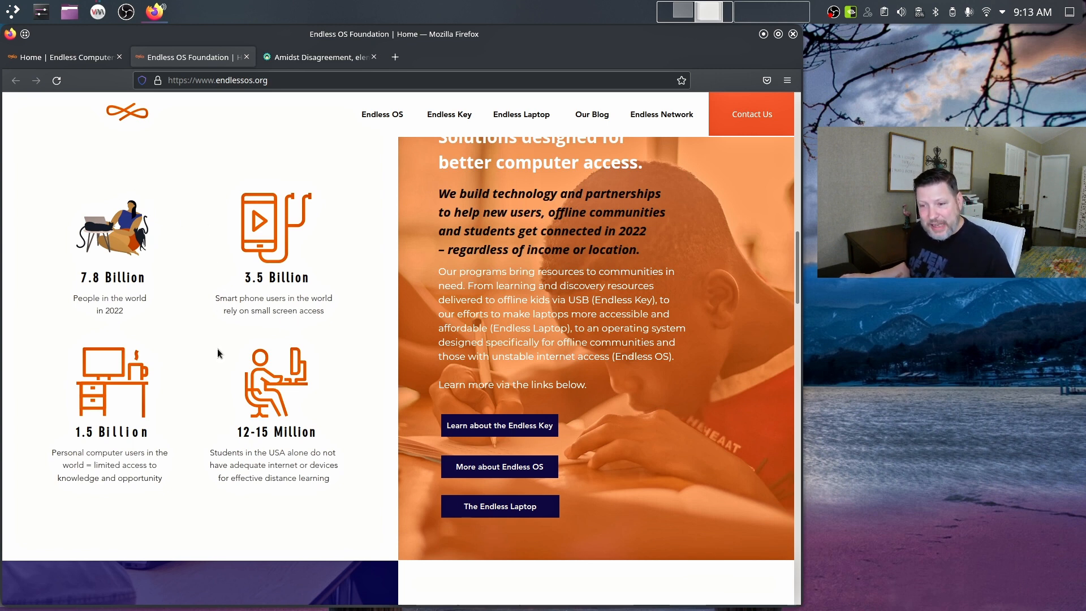
pyautogui.moveTo(212, 414)
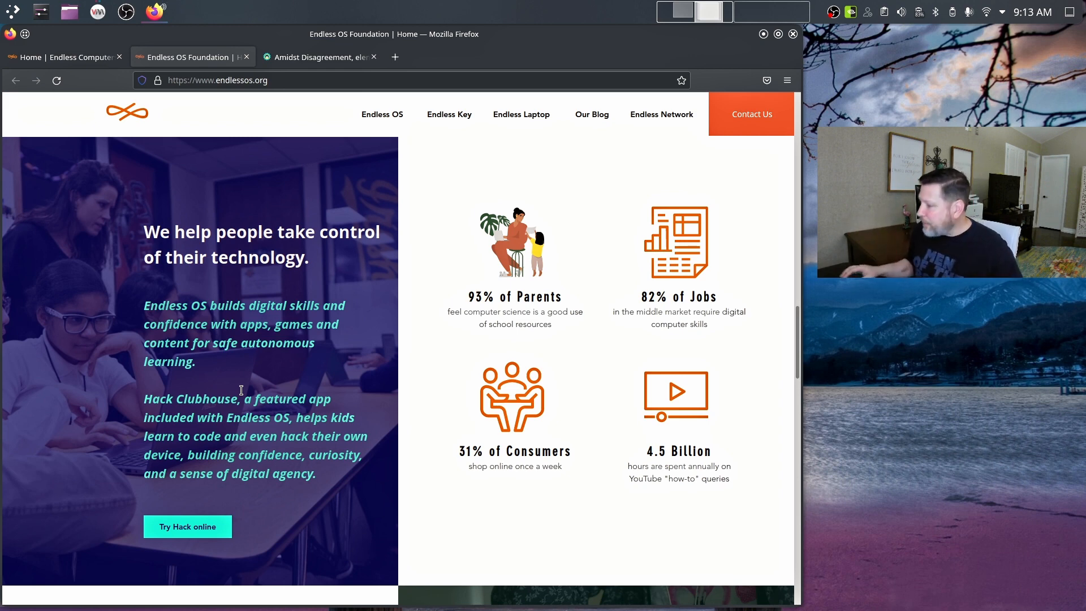
pyautogui.scroll(-3)
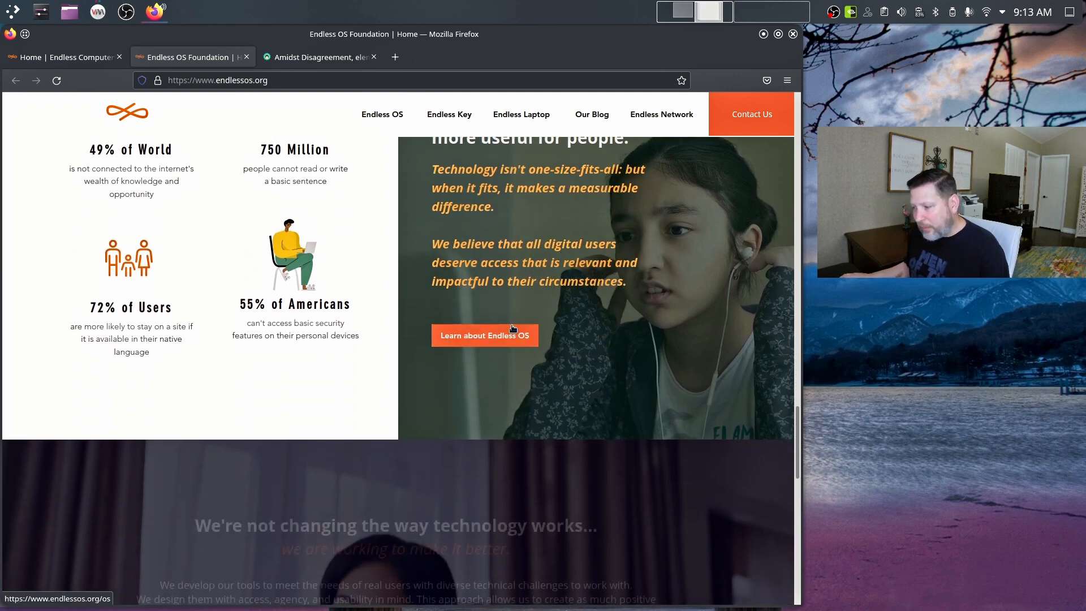
pyautogui.scroll(-3)
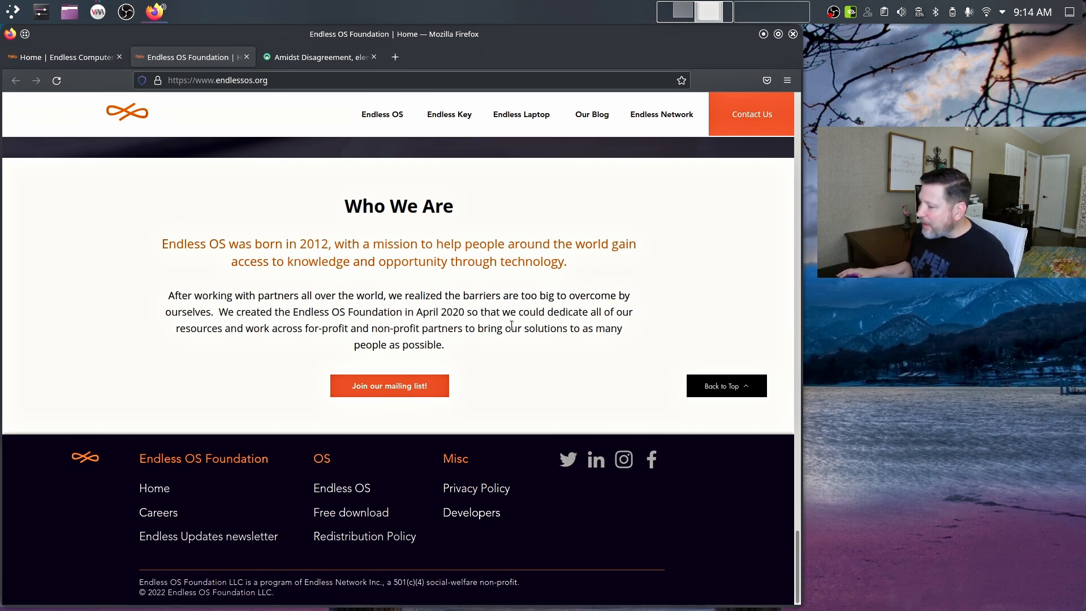
pyautogui.moveTo(534, 184)
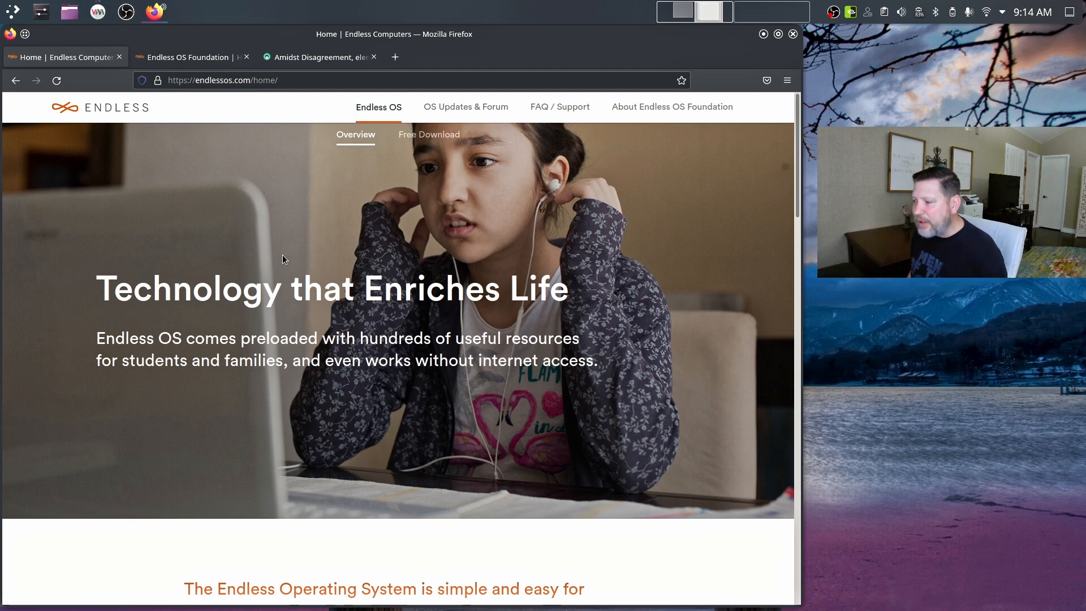
# Browse the Endless Computers overview and open the 'Download Endless OS for Free' page.
pyautogui.scroll(-3)
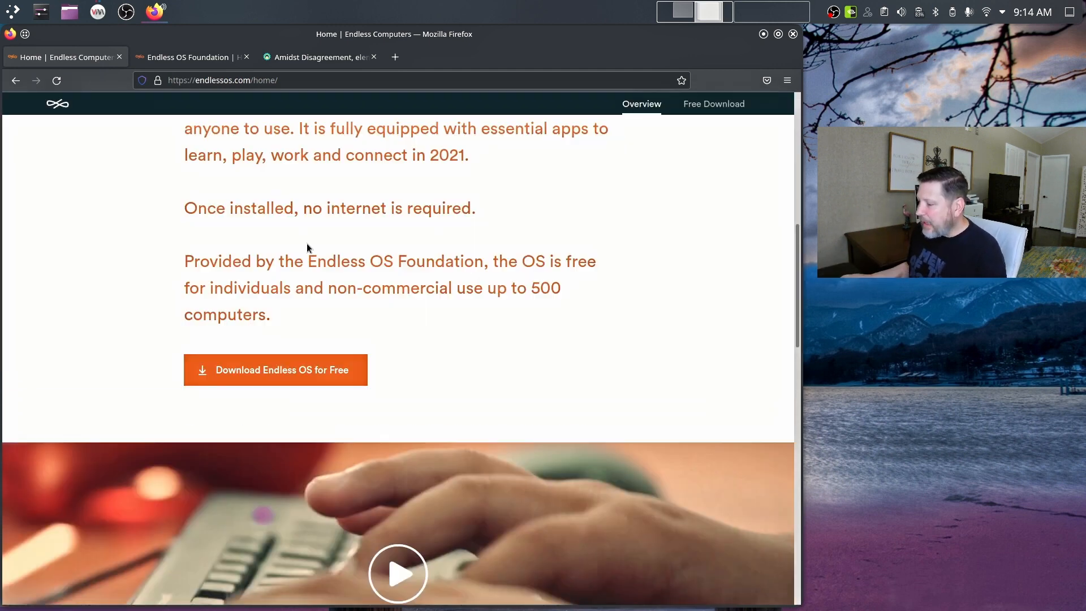
pyautogui.scroll(-3)
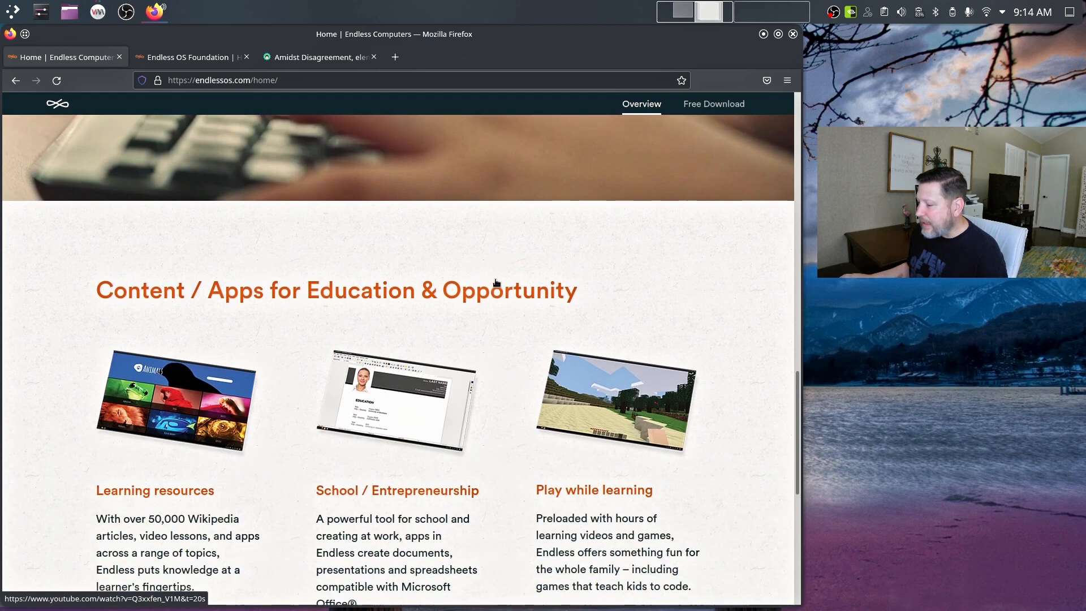
pyautogui.scroll(-3)
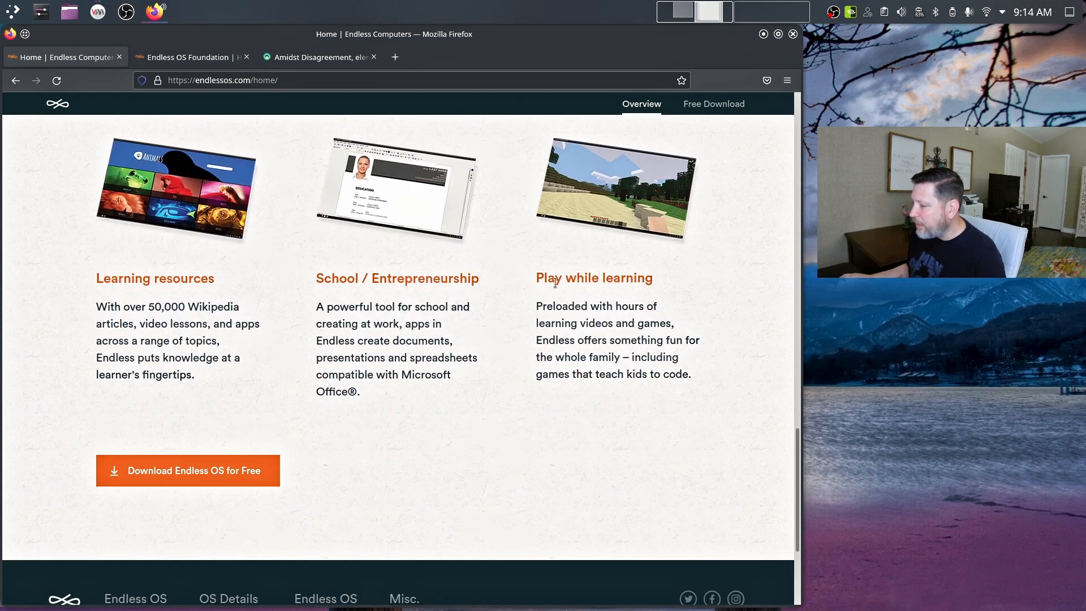
pyautogui.scroll(-3)
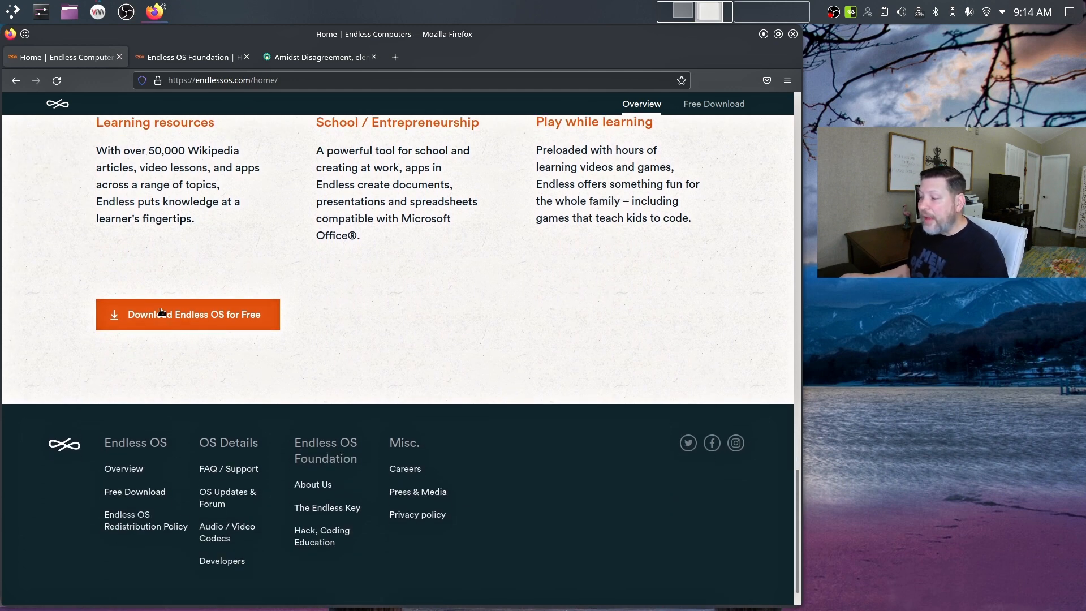
pyautogui.click(187, 313)
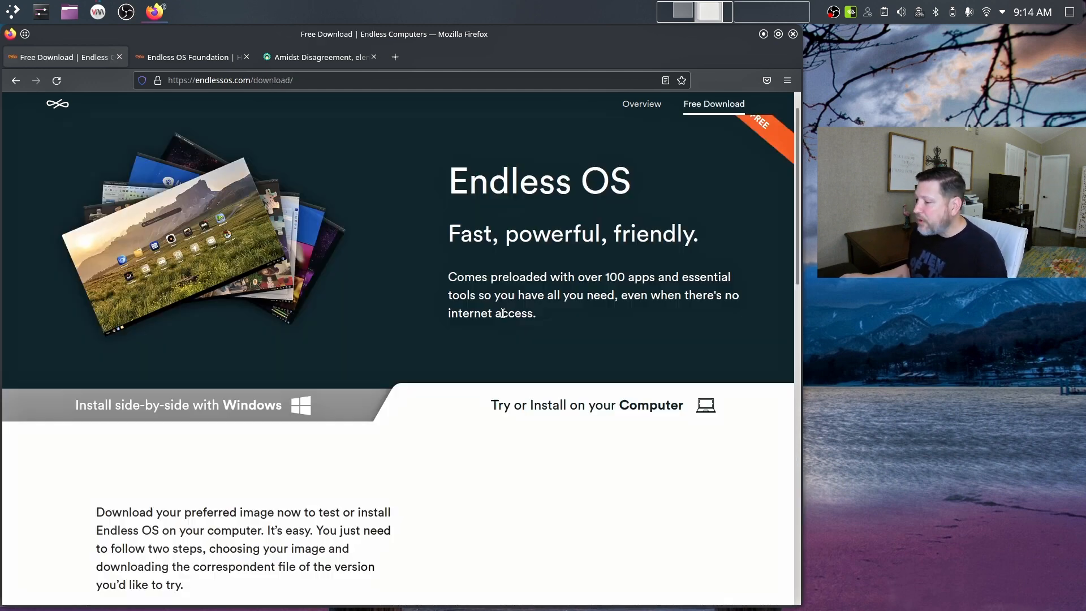
pyautogui.scroll(-3)
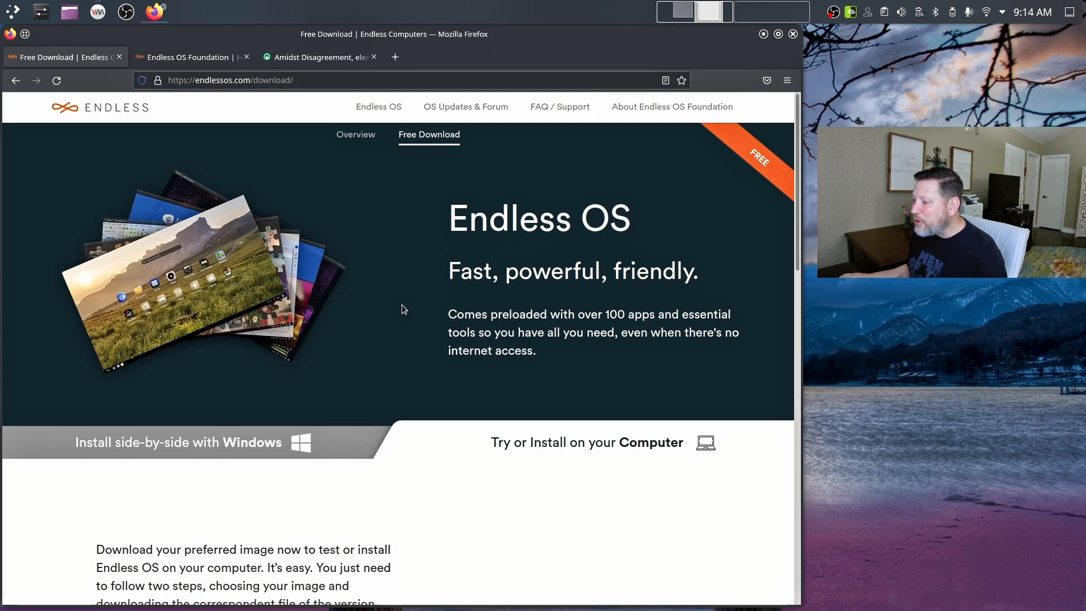
pyautogui.scroll(-3)
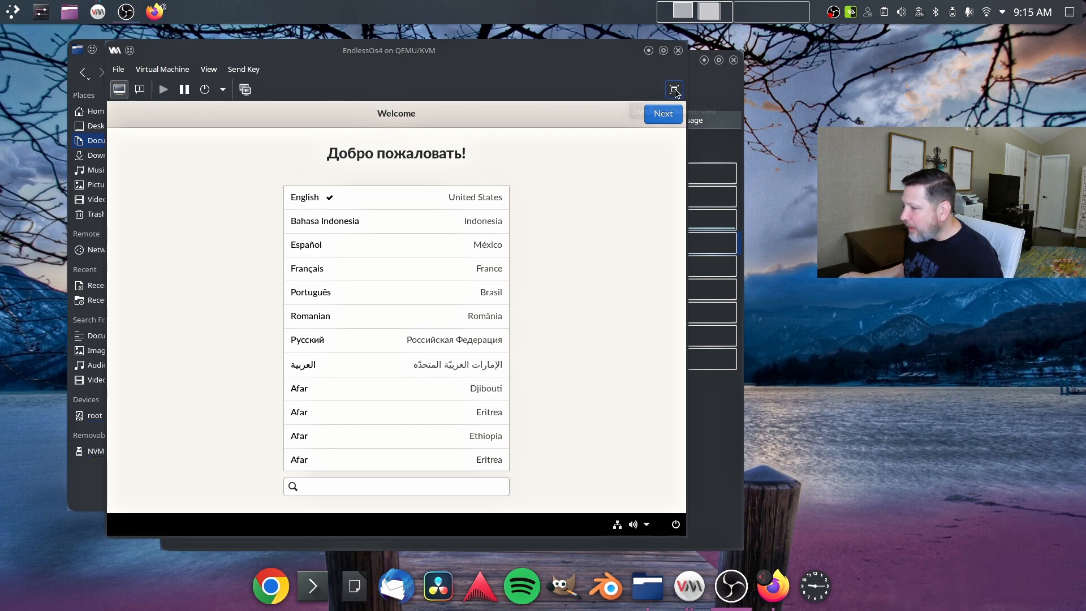
# Make the VM display fullscreen and scroll the Welcome language list past the A entries.
pyautogui.click(673, 89)
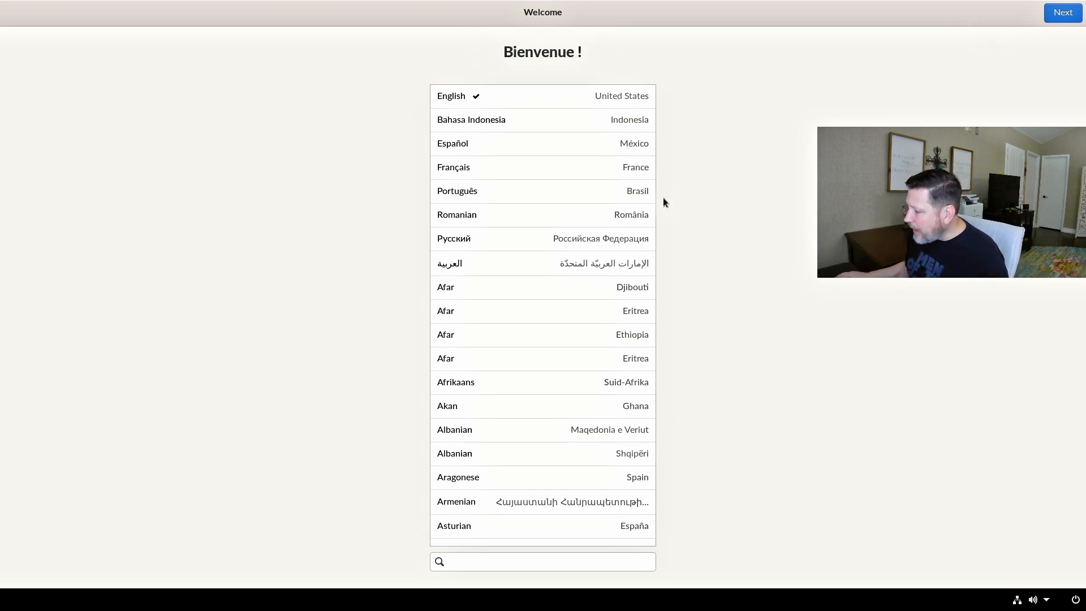
pyautogui.scroll(-3)
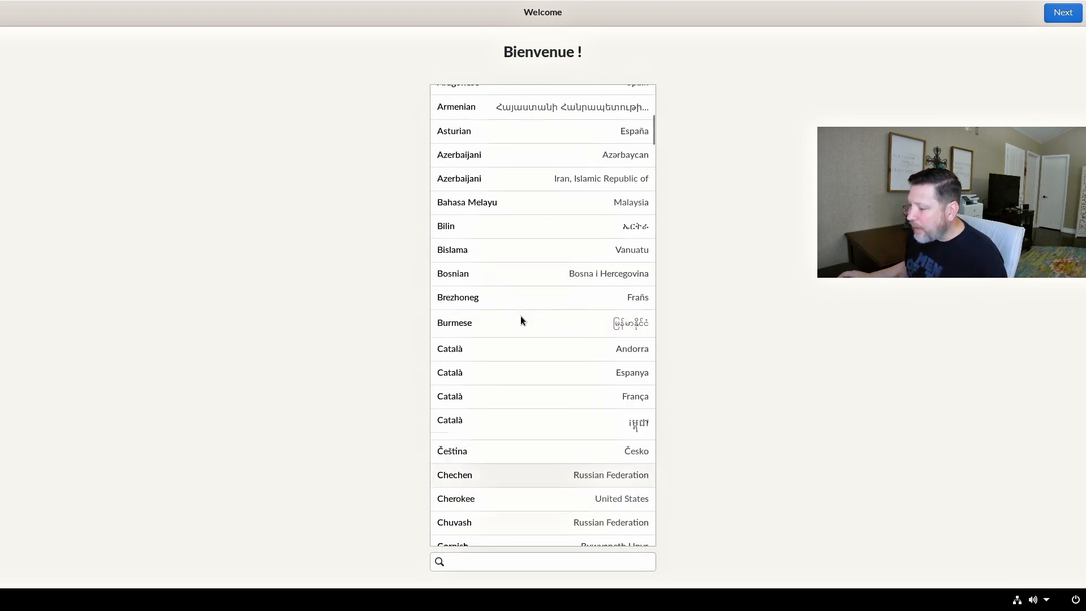
# Reformat the 42.9 GB VirtIO disk with the existing Endless OS 4.0, agreeing to erase everything.
pyautogui.click(1062, 12)
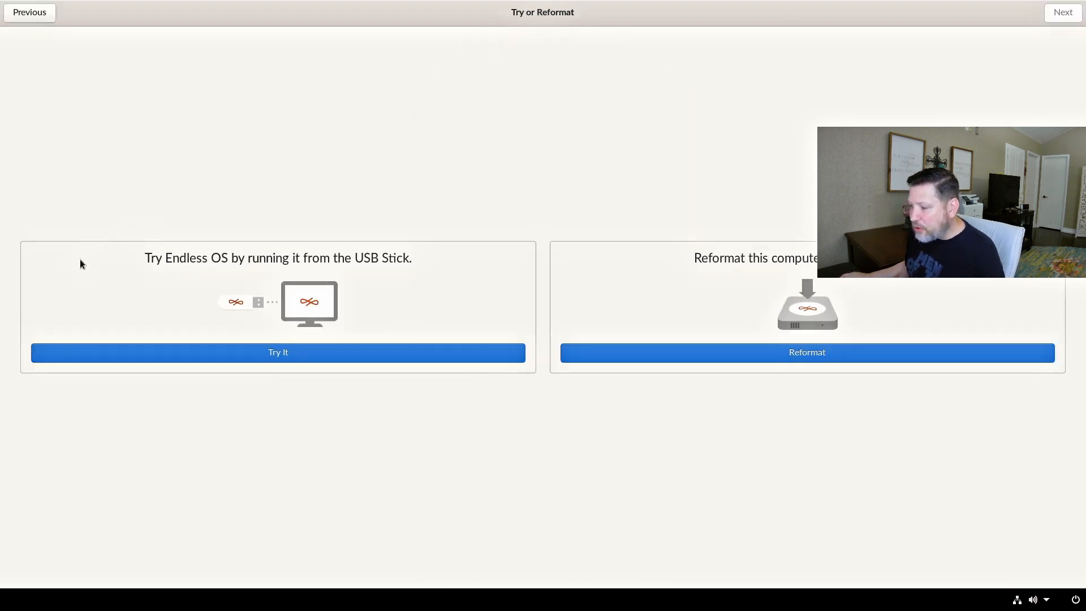
pyautogui.moveTo(767, 222)
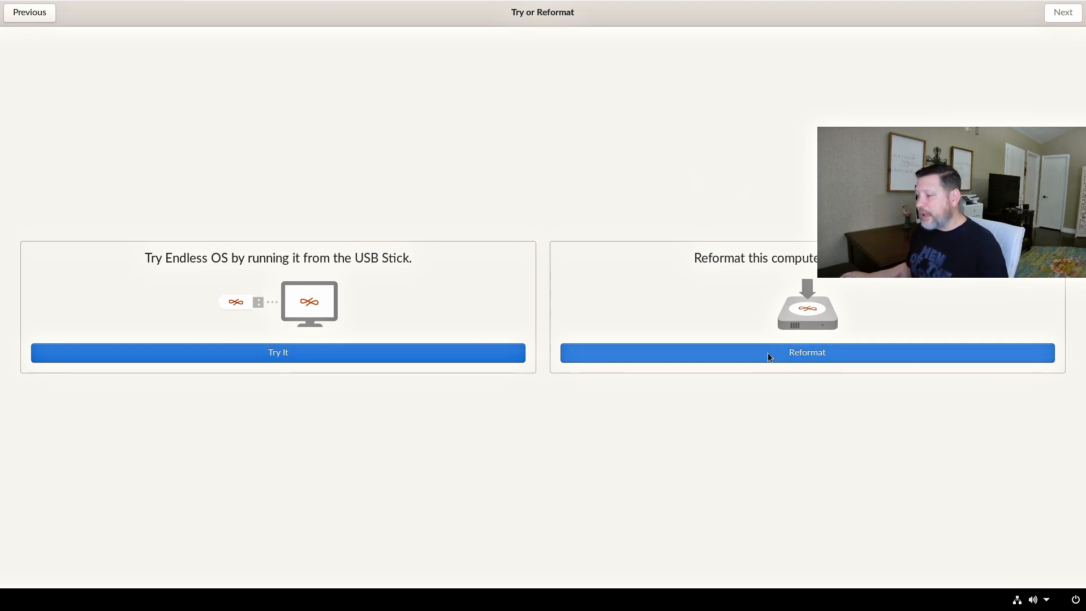
pyautogui.click(805, 353)
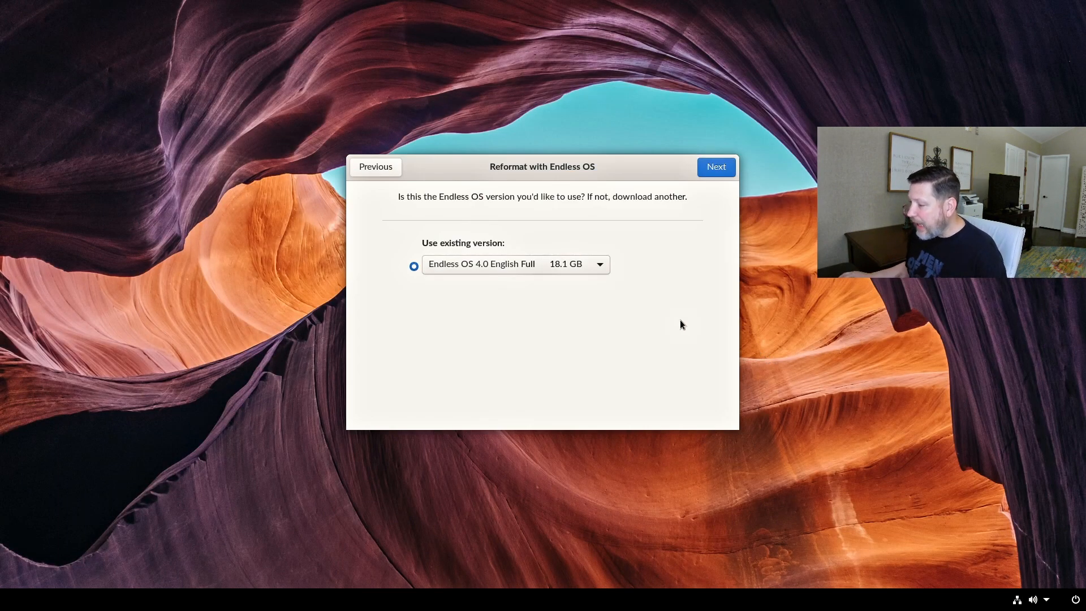
pyautogui.click(715, 167)
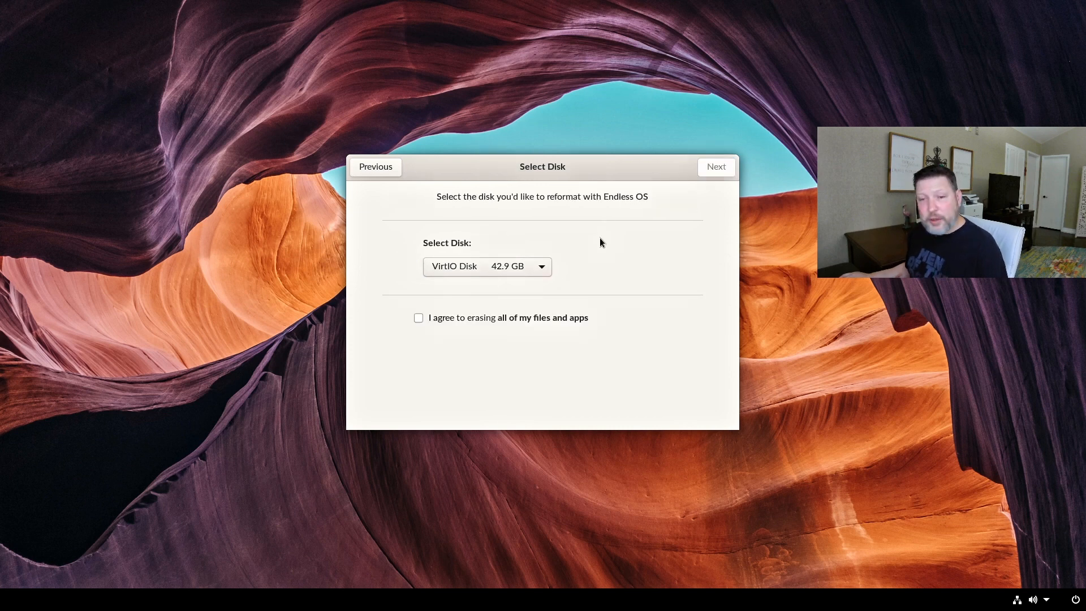
pyautogui.click(418, 317)
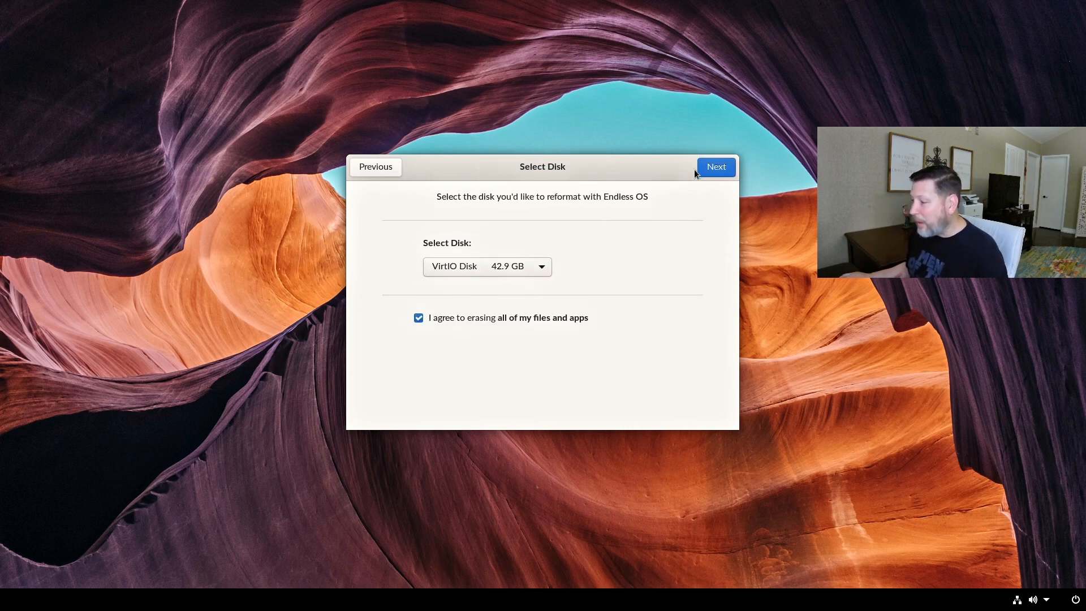
pyautogui.click(715, 166)
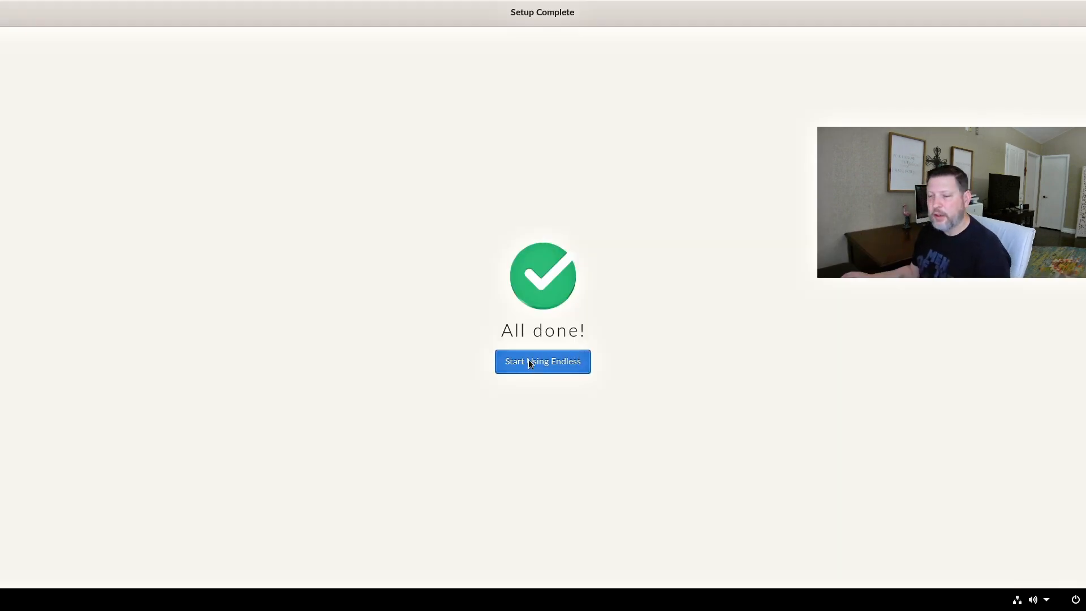
# Start using Endless, then check the network status and calendar/notification panels from the taskbar.
pyautogui.click(542, 361)
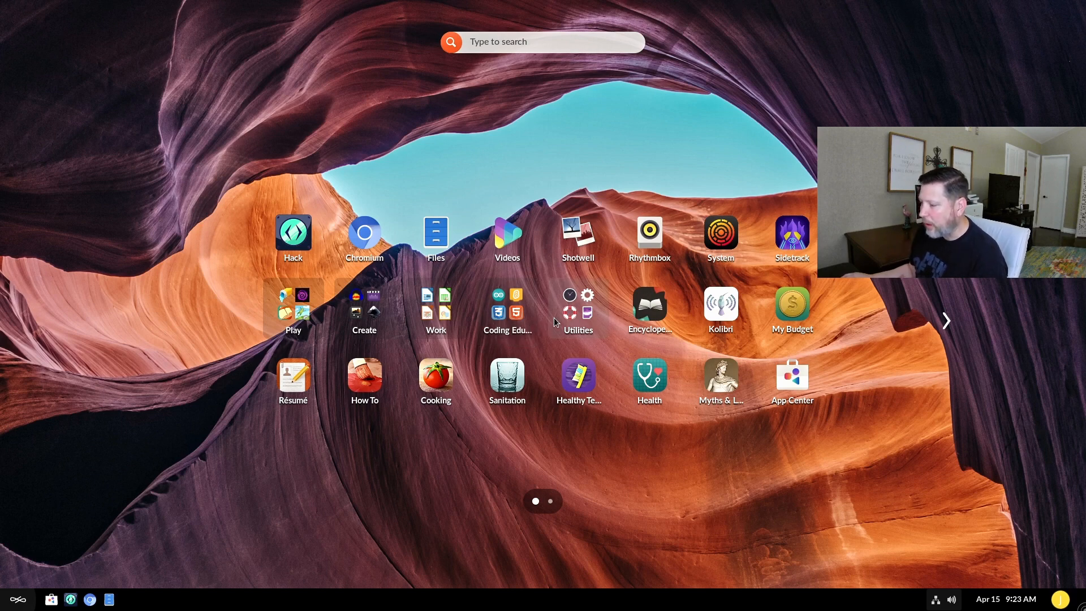
pyautogui.moveTo(392, 520)
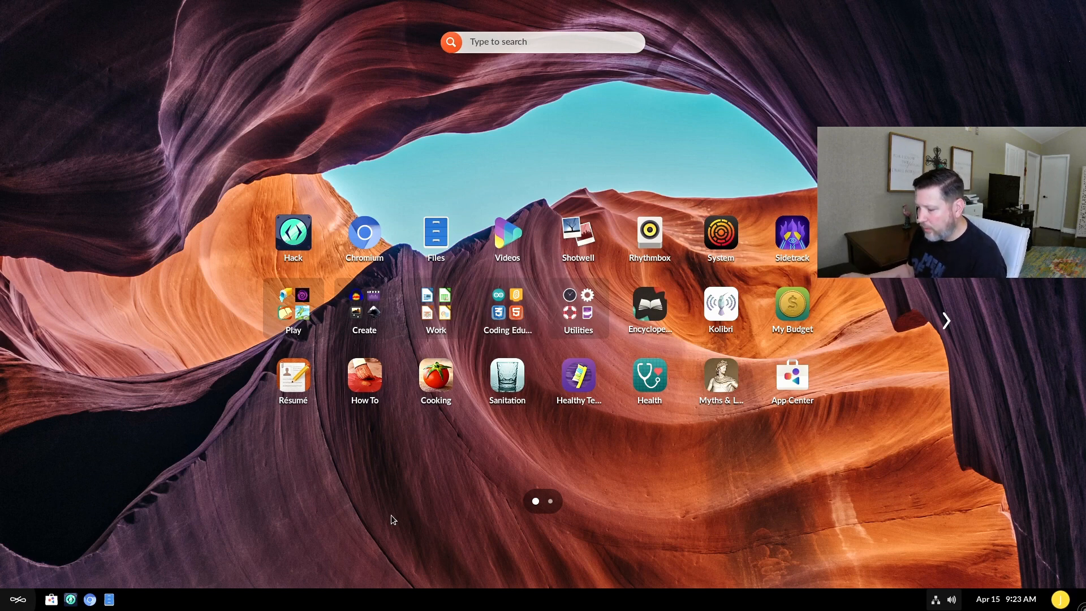
pyautogui.moveTo(121, 561)
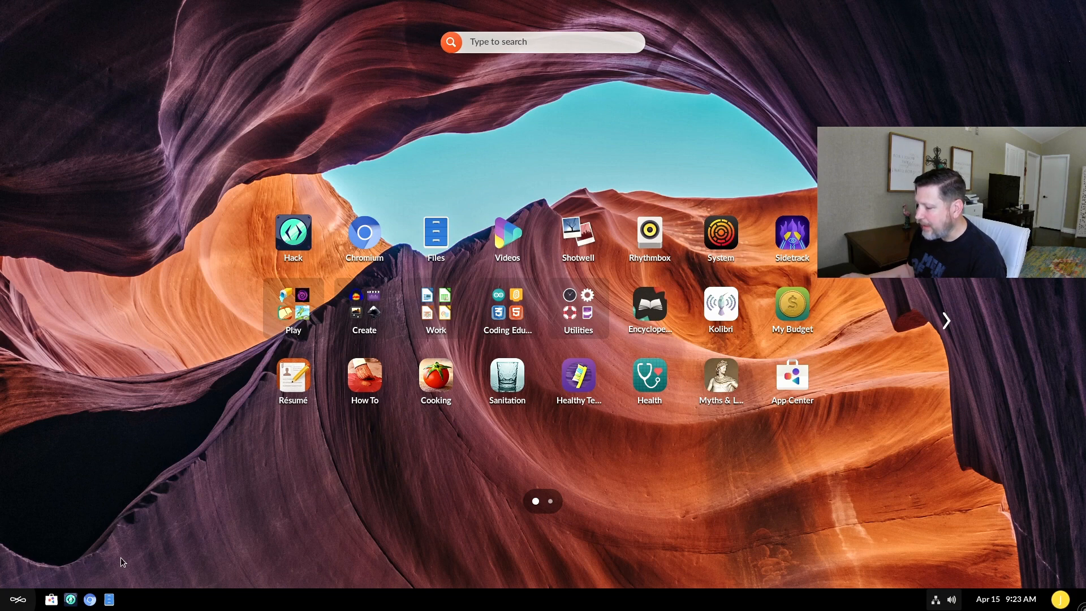
pyautogui.moveTo(108, 599)
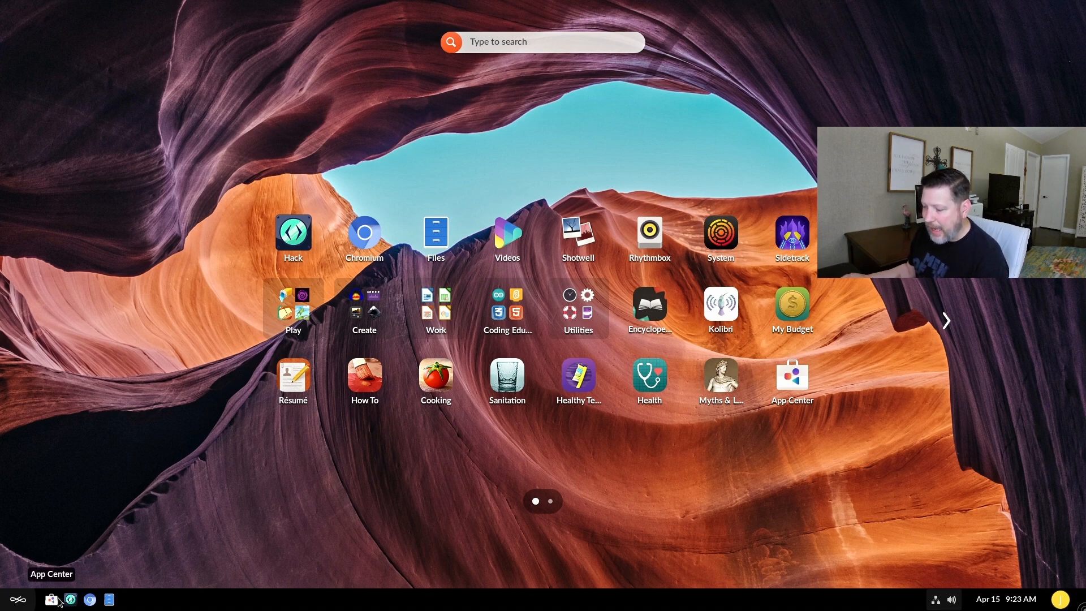
pyautogui.click(949, 600)
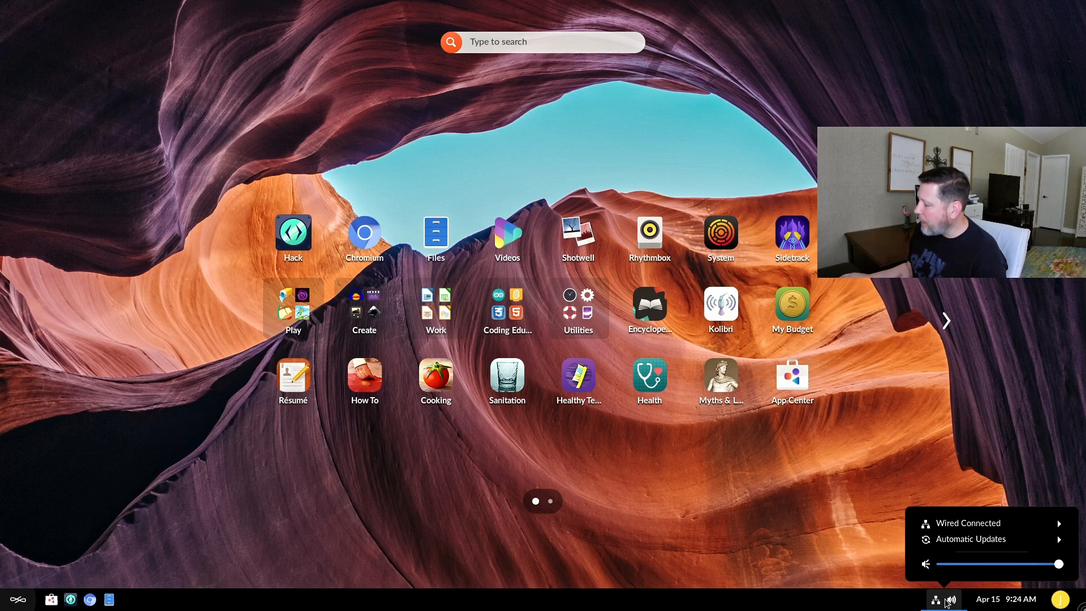
pyautogui.click(1006, 599)
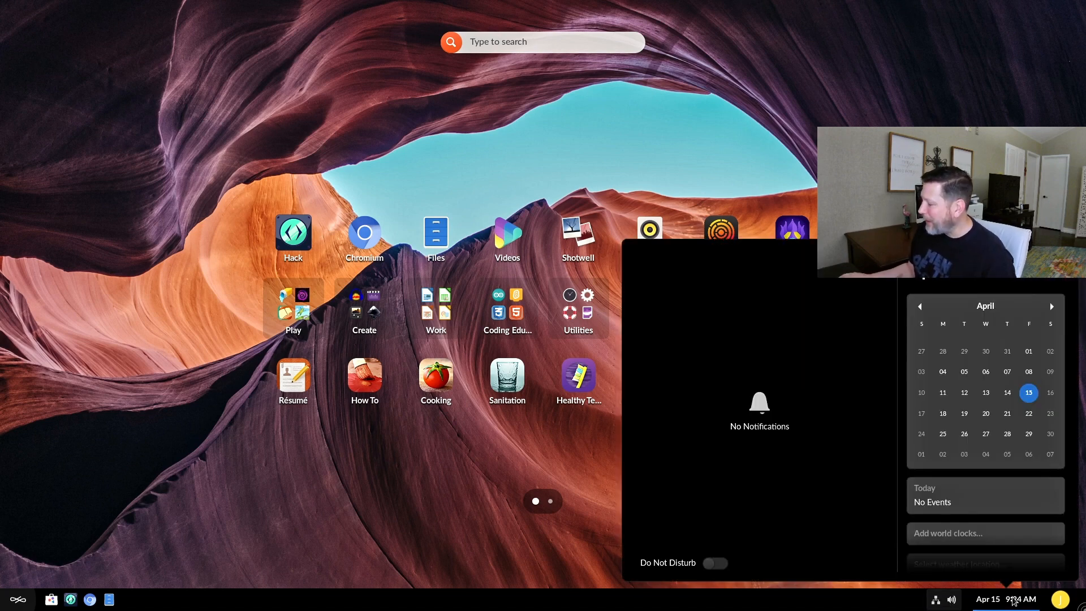
pyautogui.click(1014, 599)
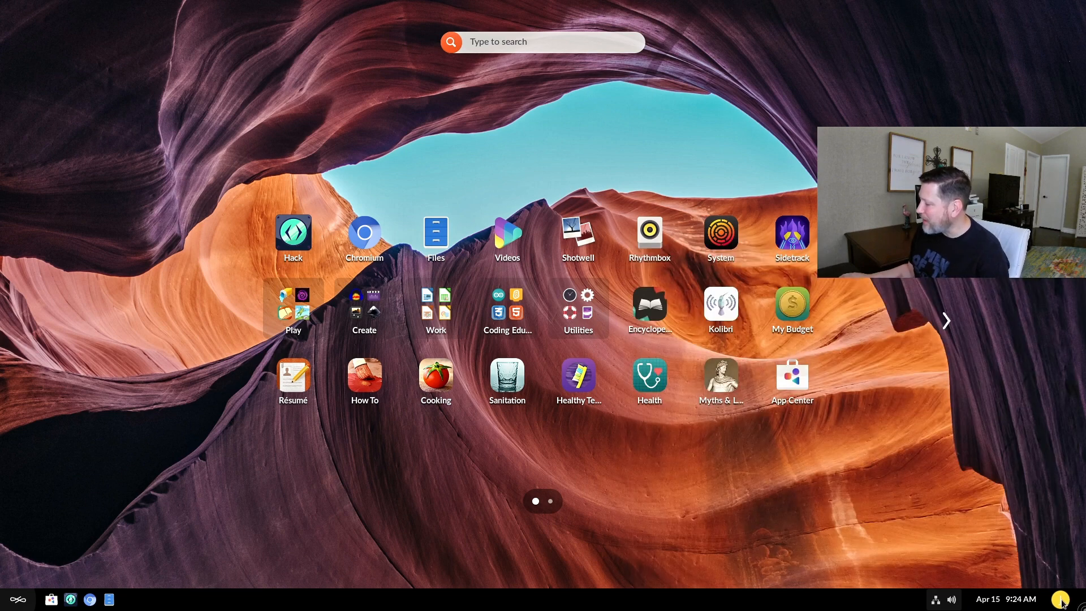
pyautogui.click(1062, 600)
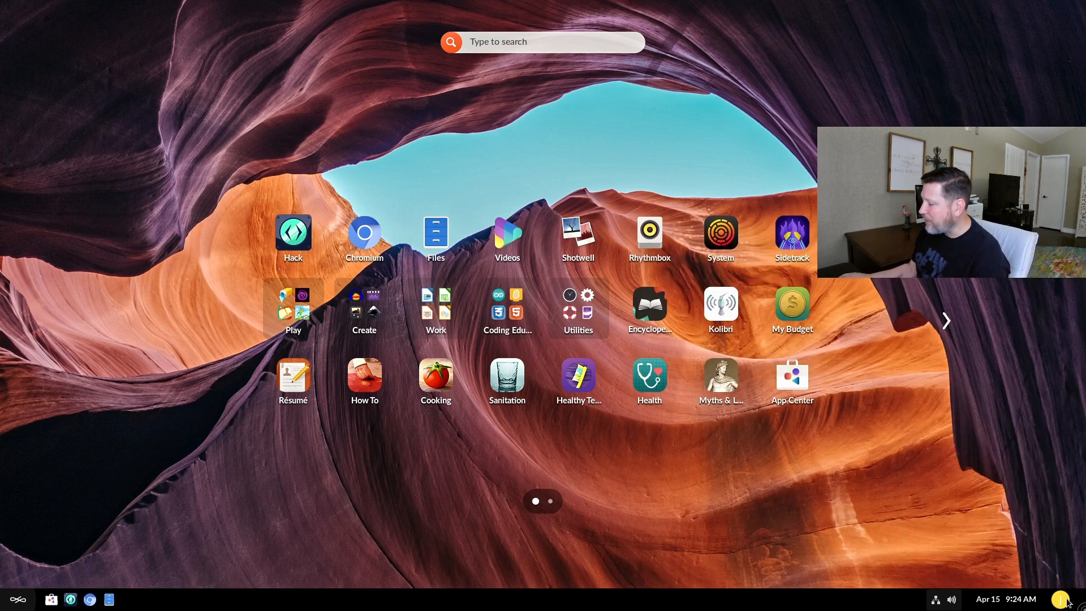
pyautogui.click(1062, 600)
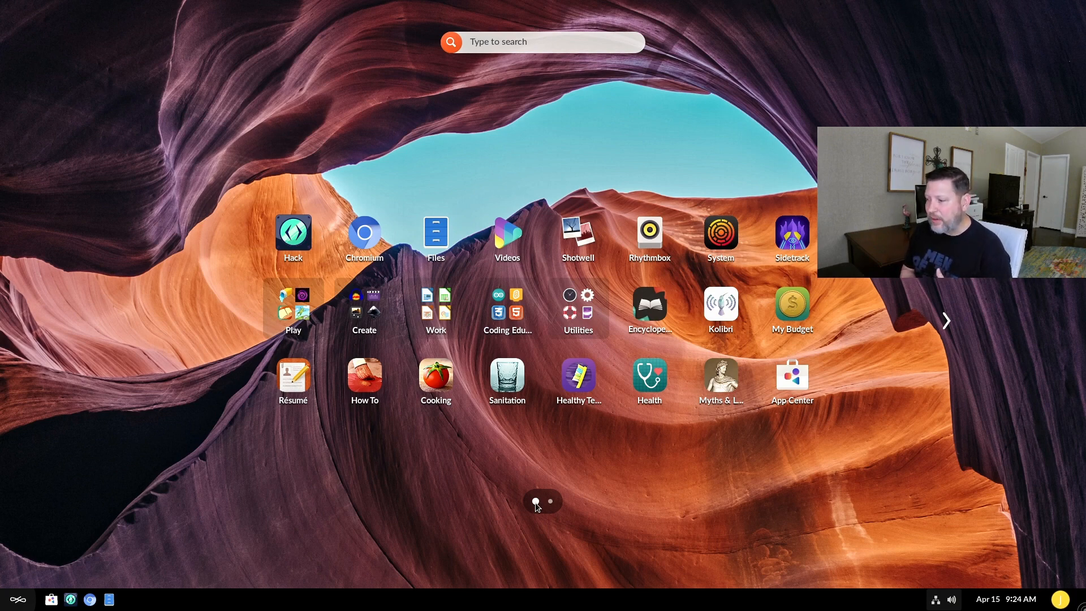
pyautogui.moveTo(292, 235)
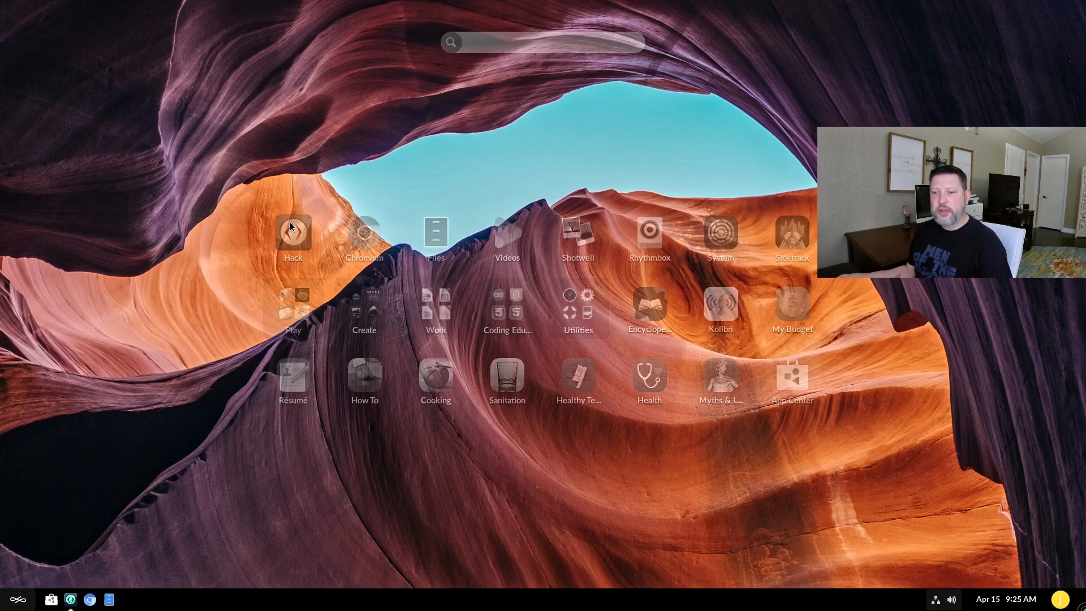
# Launch Hack and browse the Operating Systems quest cards in the clubhouse.
pyautogui.click(291, 233)
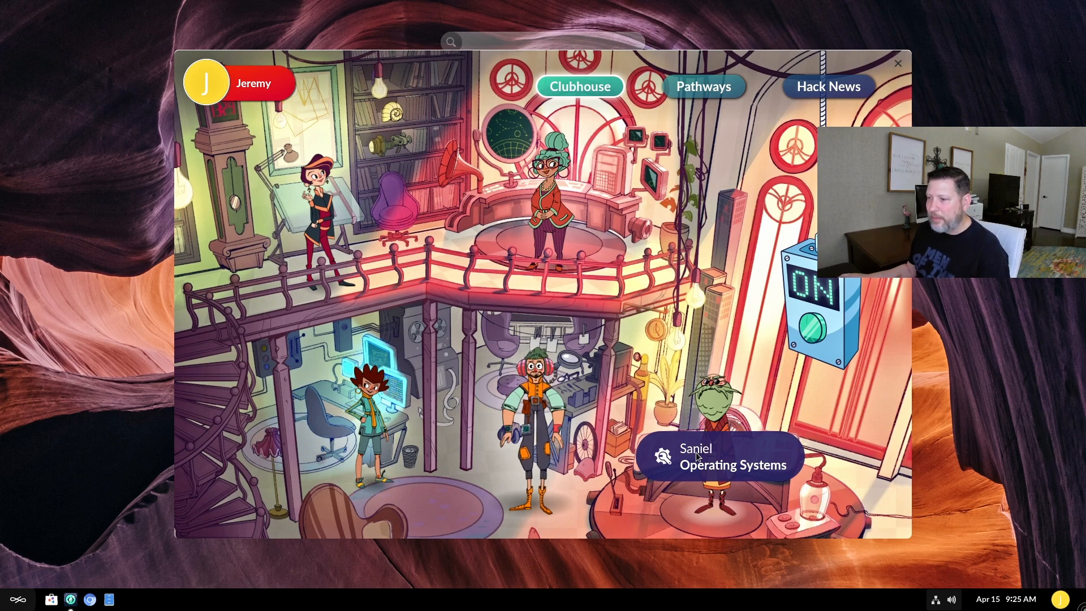
pyautogui.click(719, 455)
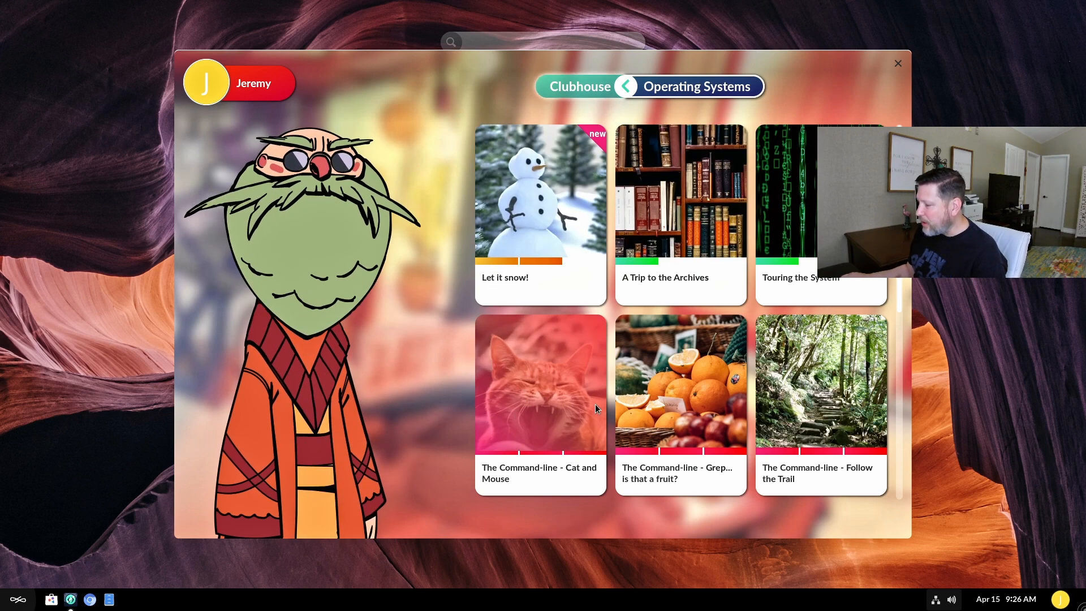
pyautogui.moveTo(498, 476)
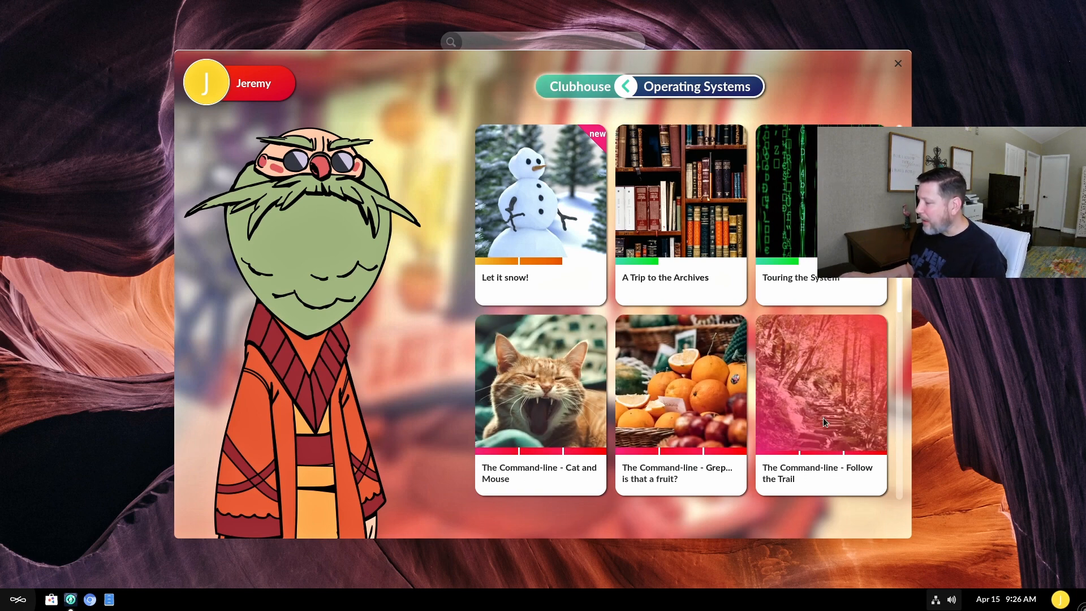
pyautogui.scroll(-3)
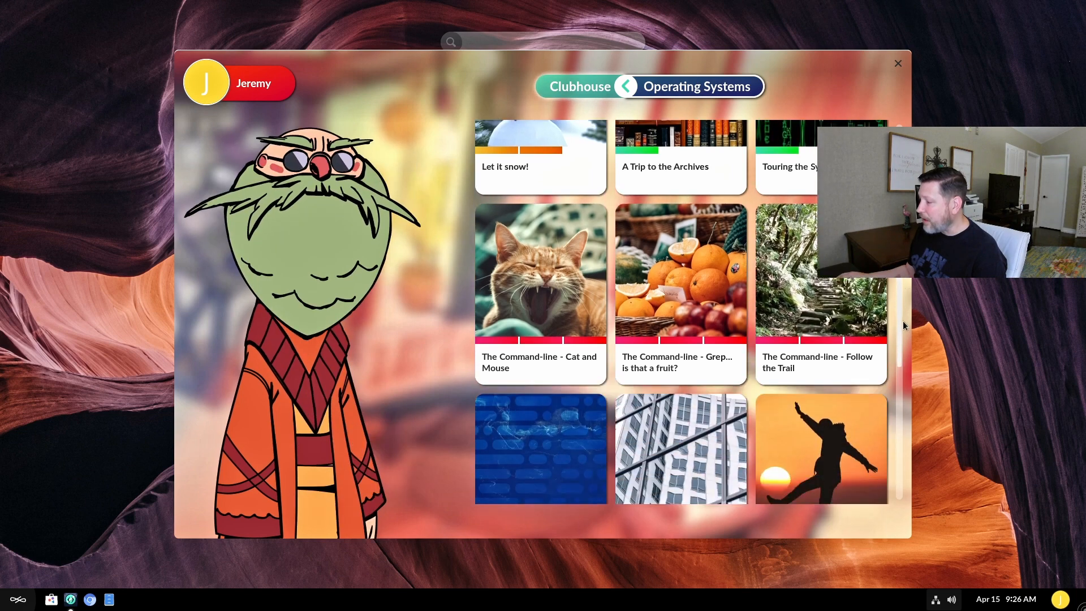
pyautogui.scroll(-3)
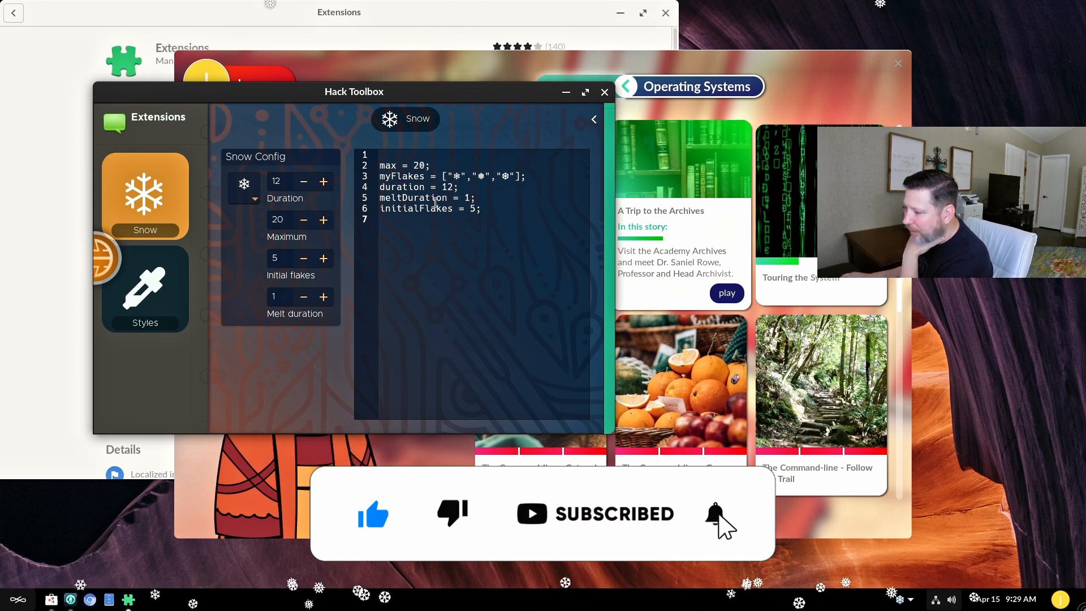
# In the Snow extension code, set myFlakes to cat emoji and max to 100, then leave the toolbox.
pyautogui.click(715, 516)
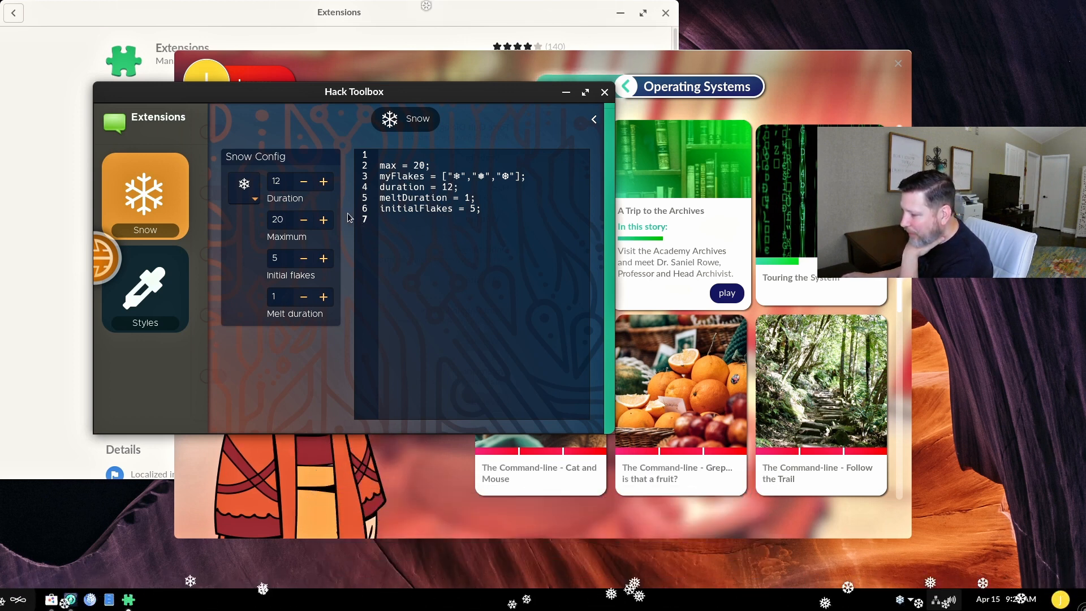
pyautogui.click(245, 184)
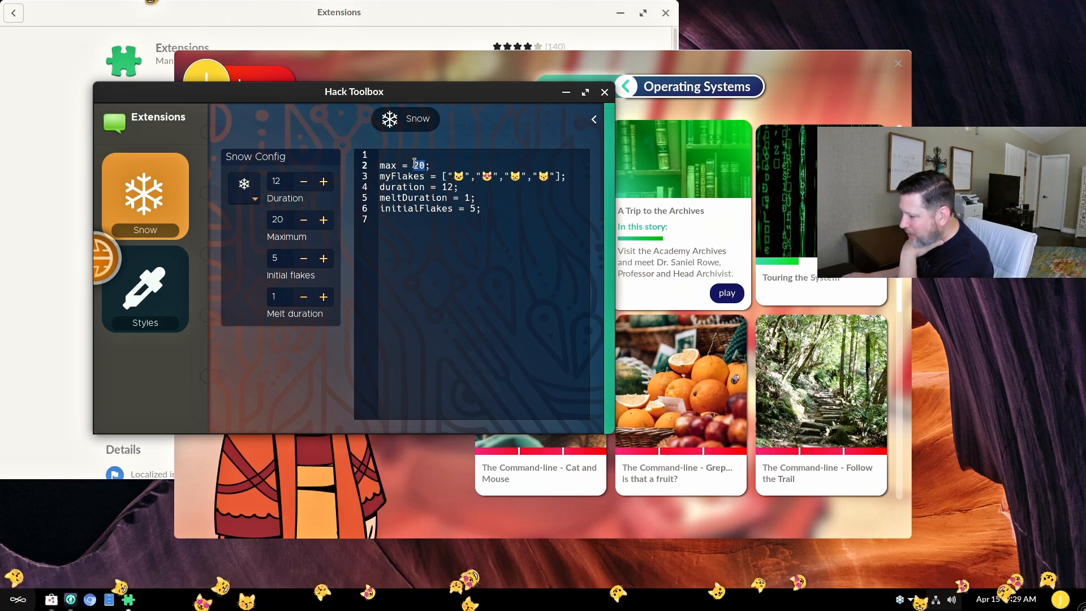
pyautogui.write('100')
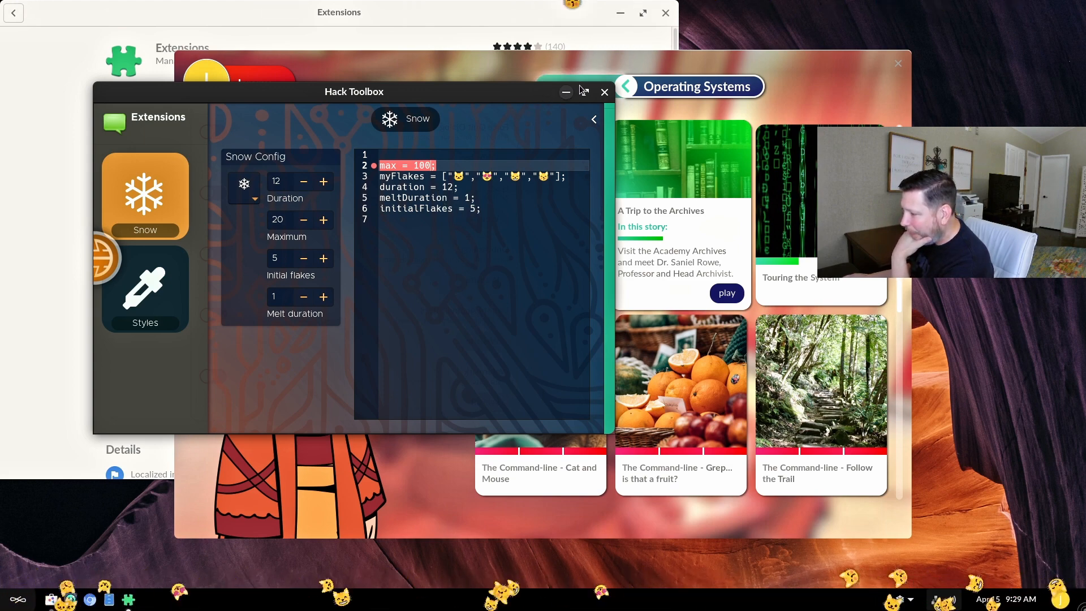
pyautogui.click(603, 92)
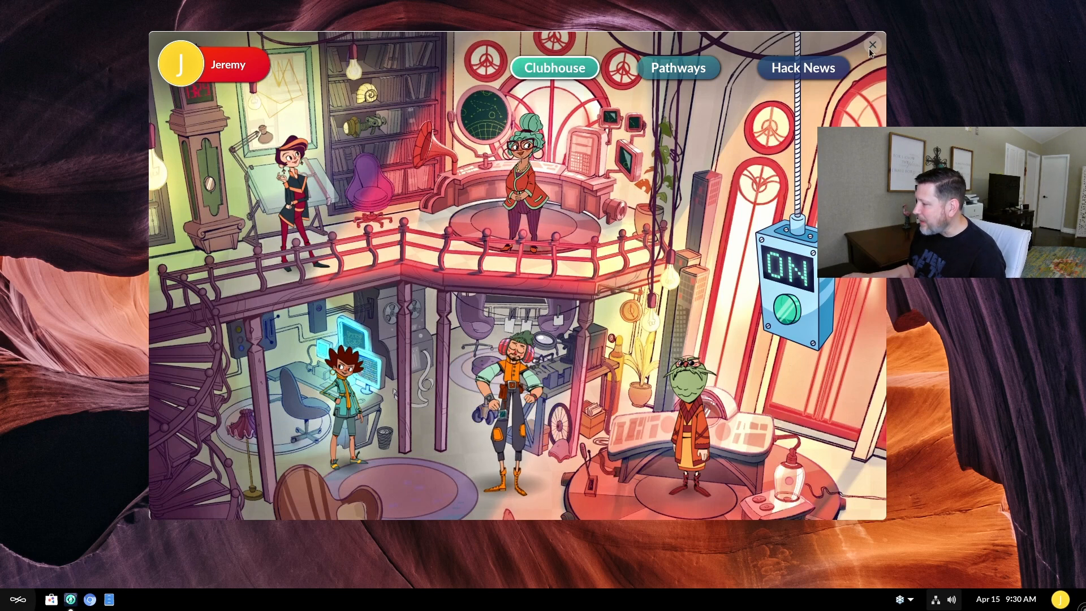
# Close Hack and open the Coding Education folder on the desktop.
pyautogui.click(872, 44)
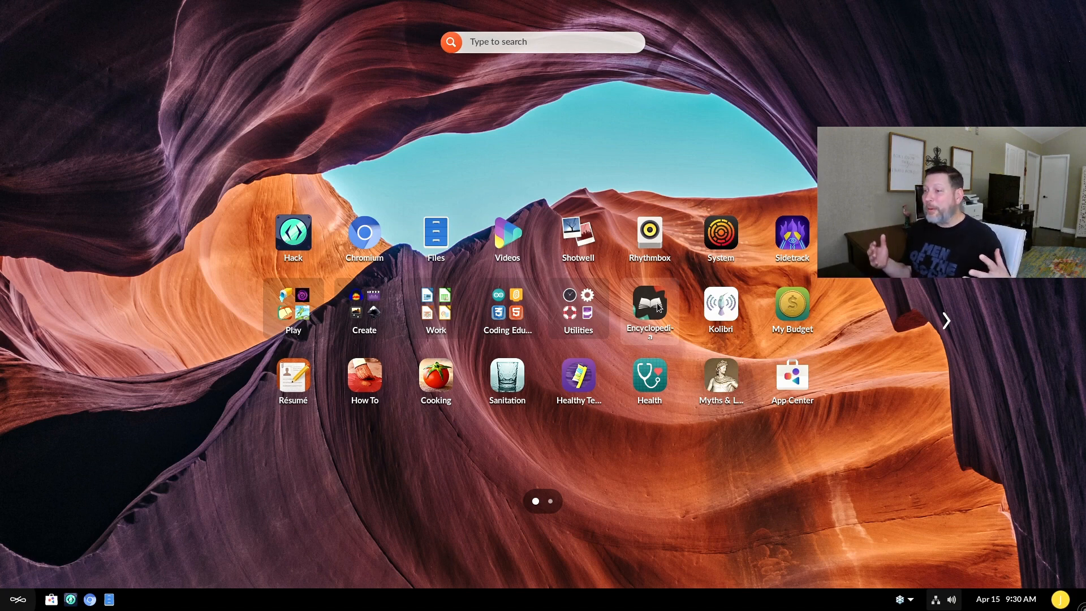
pyautogui.click(507, 304)
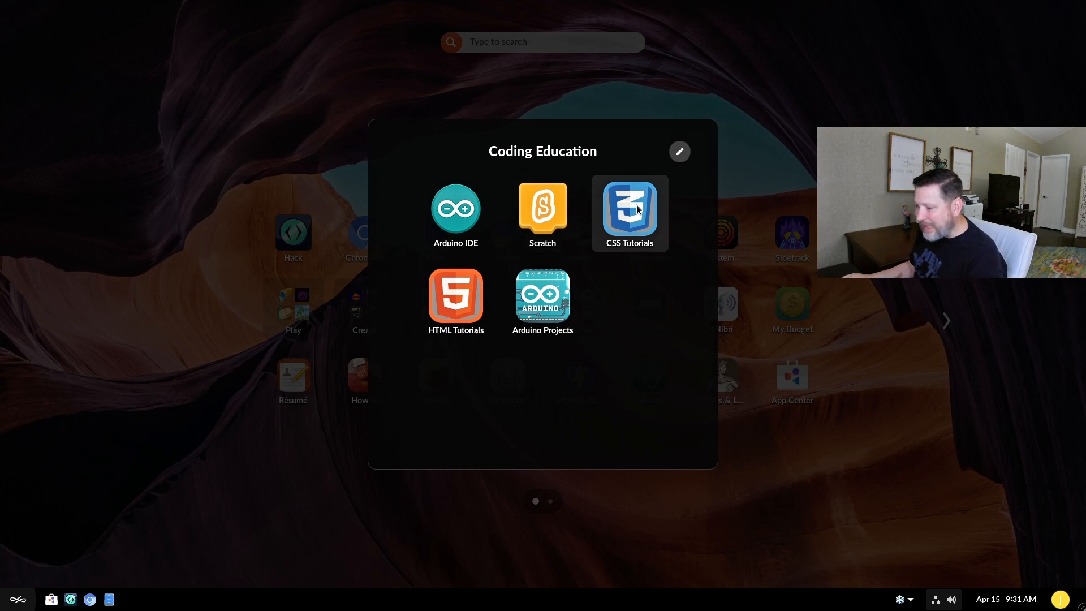
pyautogui.moveTo(542, 214)
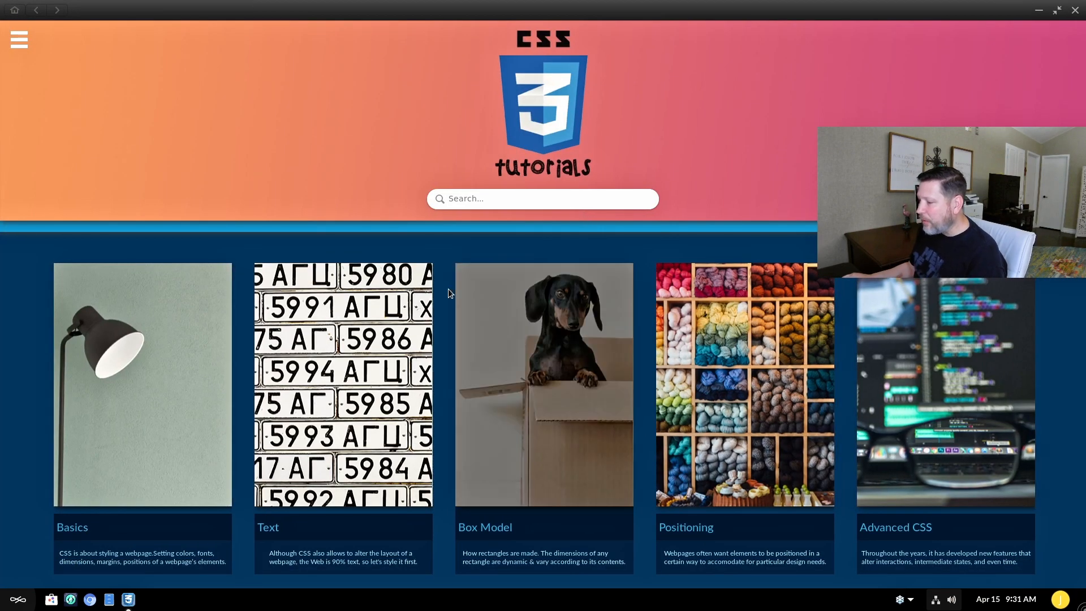
pyautogui.moveTo(204, 355)
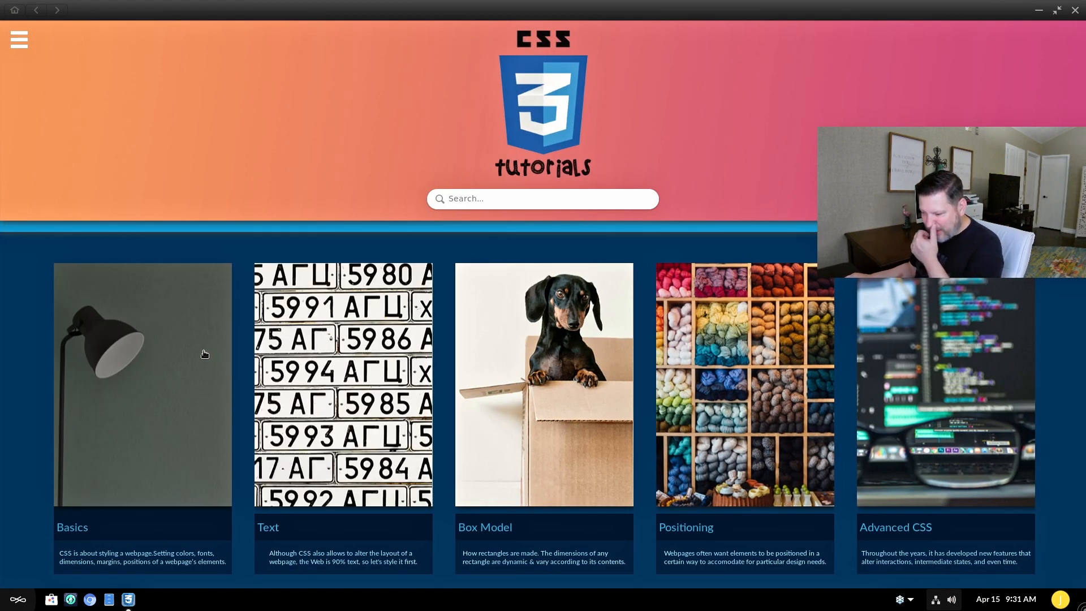
pyautogui.click(143, 385)
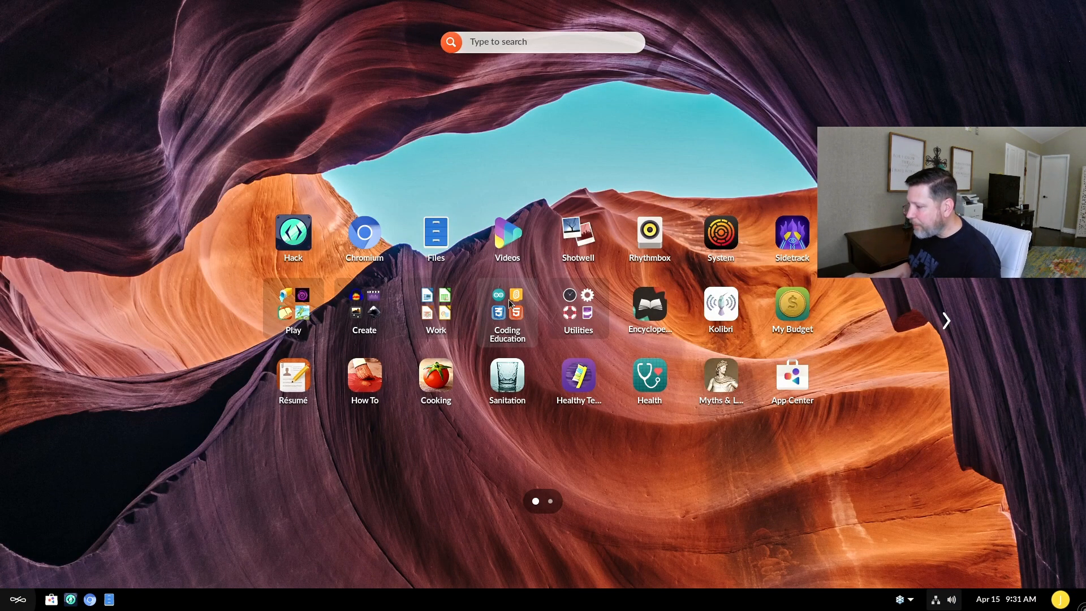
pyautogui.click(507, 312)
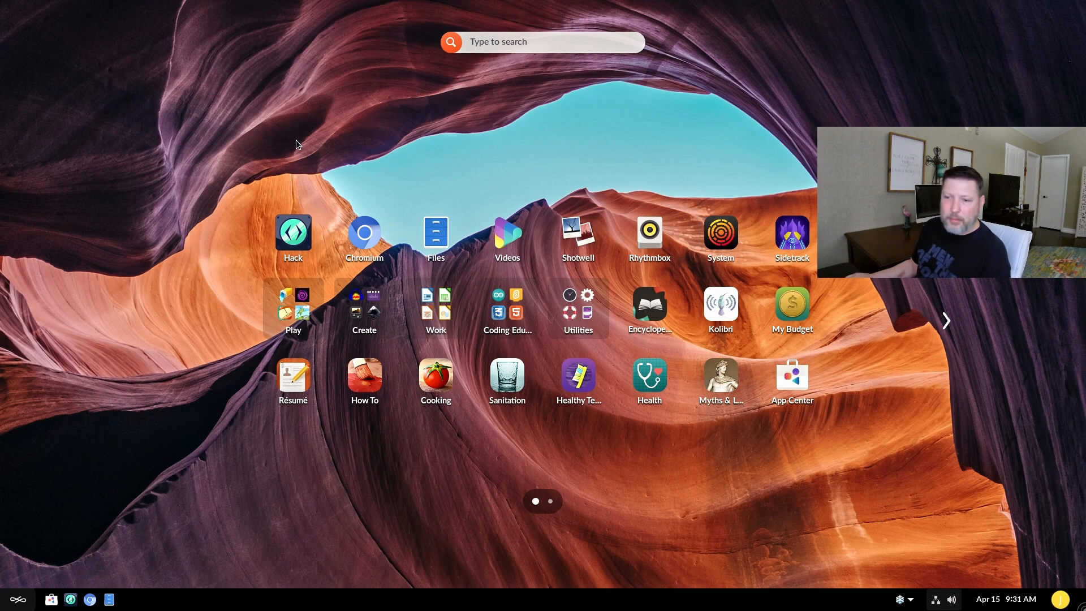
# Open Blender Tutorials, glance at its First steps lessons, and close it again.
pyautogui.click(507, 304)
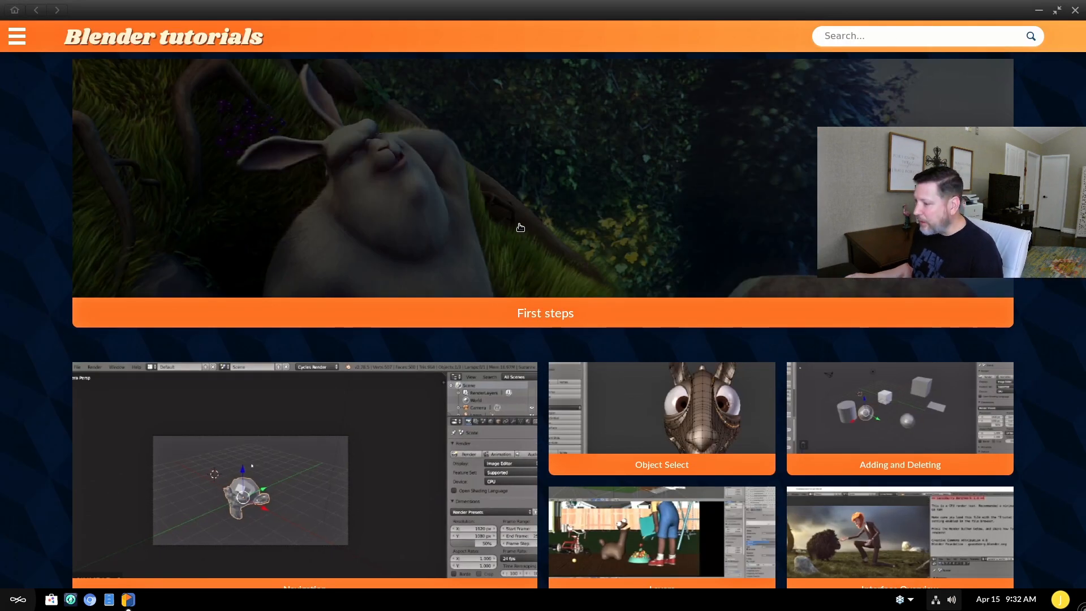
pyautogui.moveTo(526, 224)
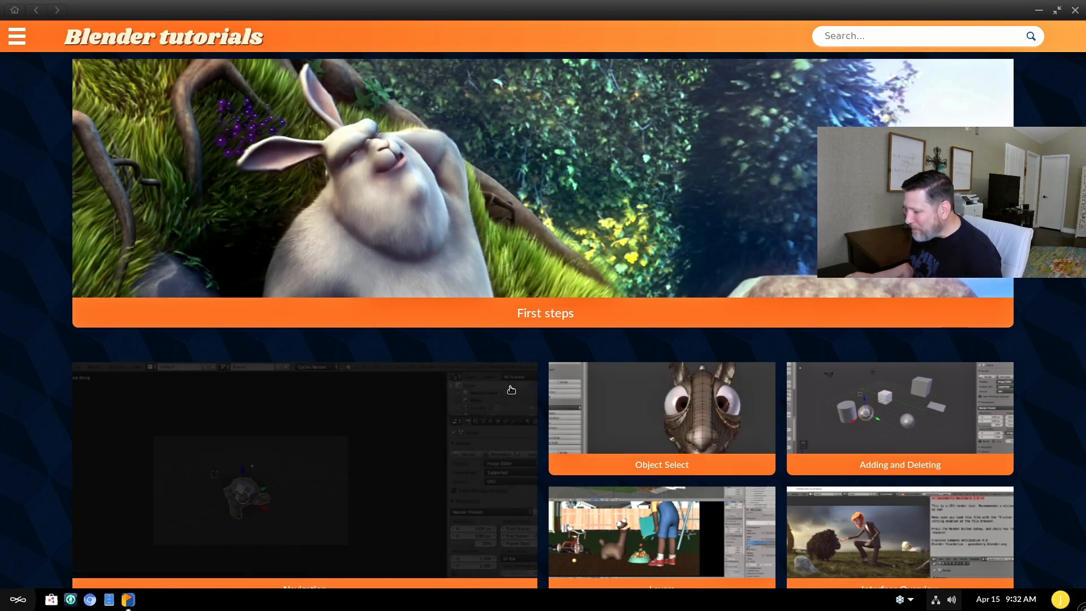
pyautogui.scroll(-3)
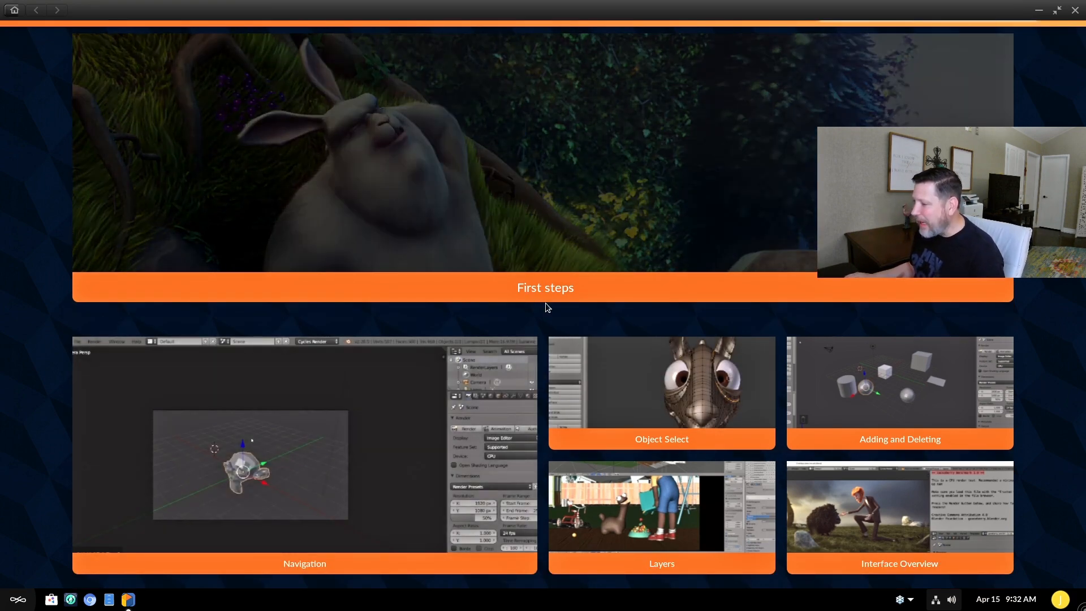
pyautogui.click(545, 288)
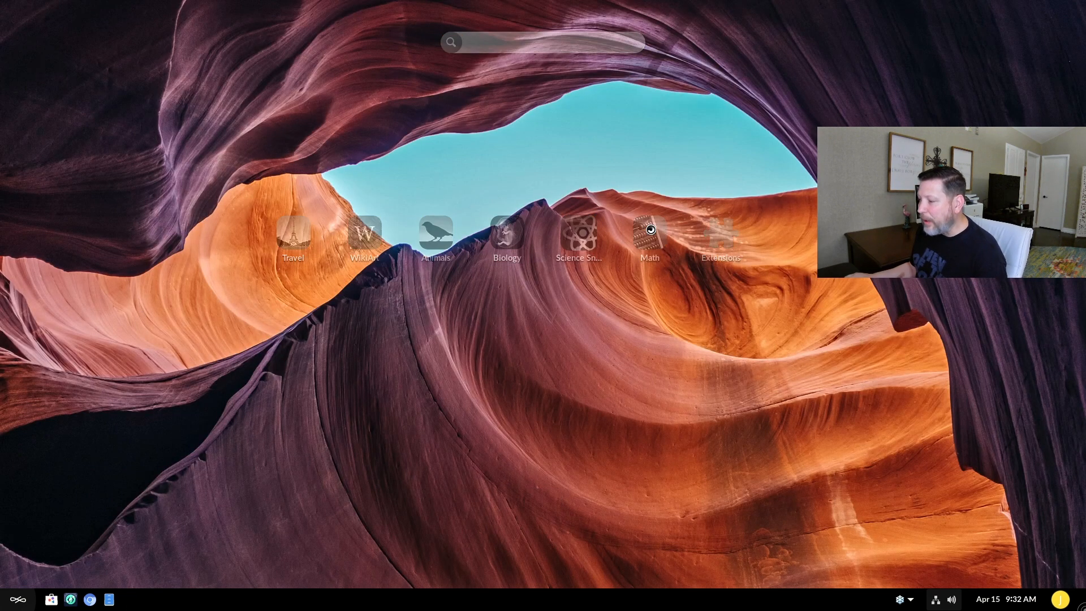
pyautogui.click(648, 234)
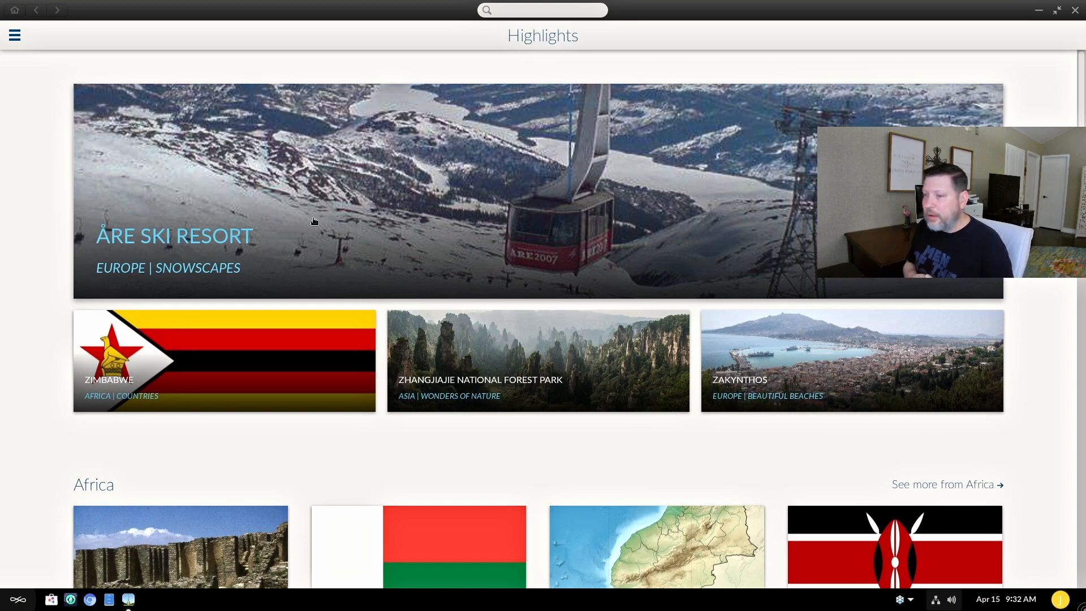
pyautogui.scroll(-3)
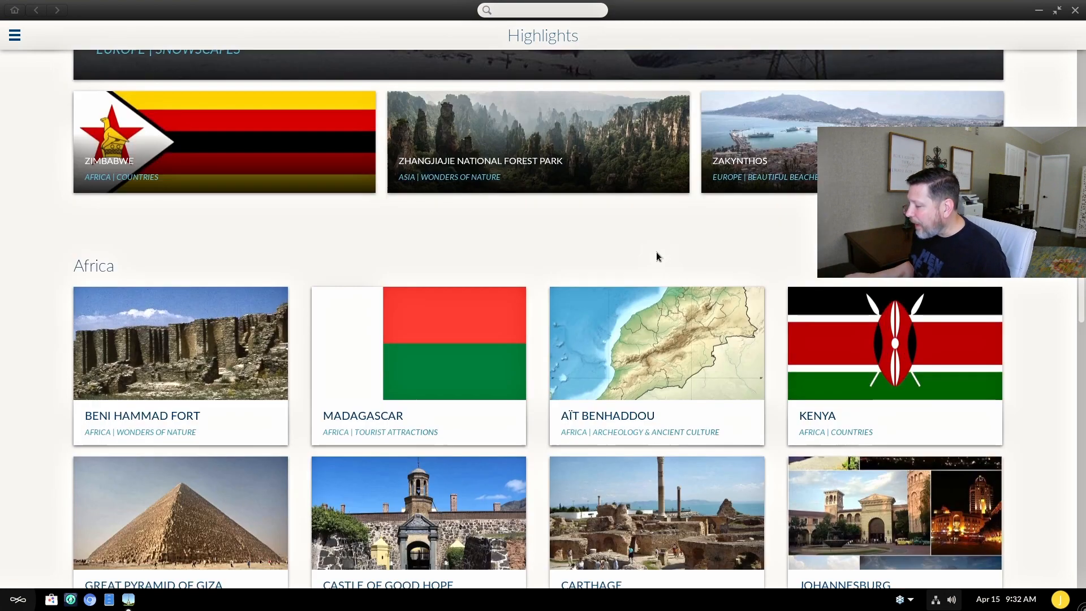
pyautogui.moveTo(435, 347)
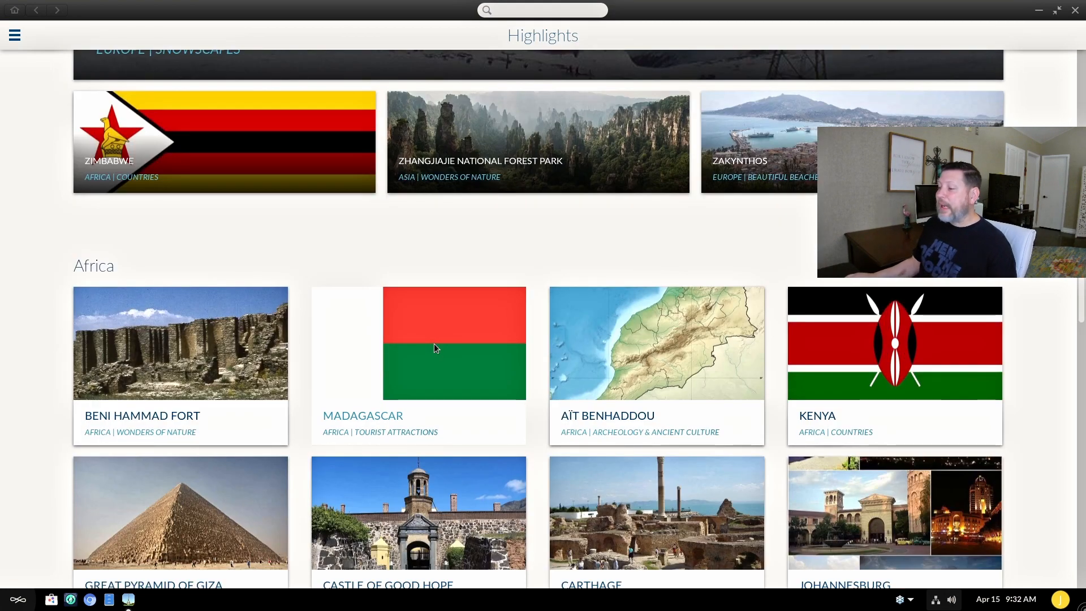
pyautogui.click(419, 343)
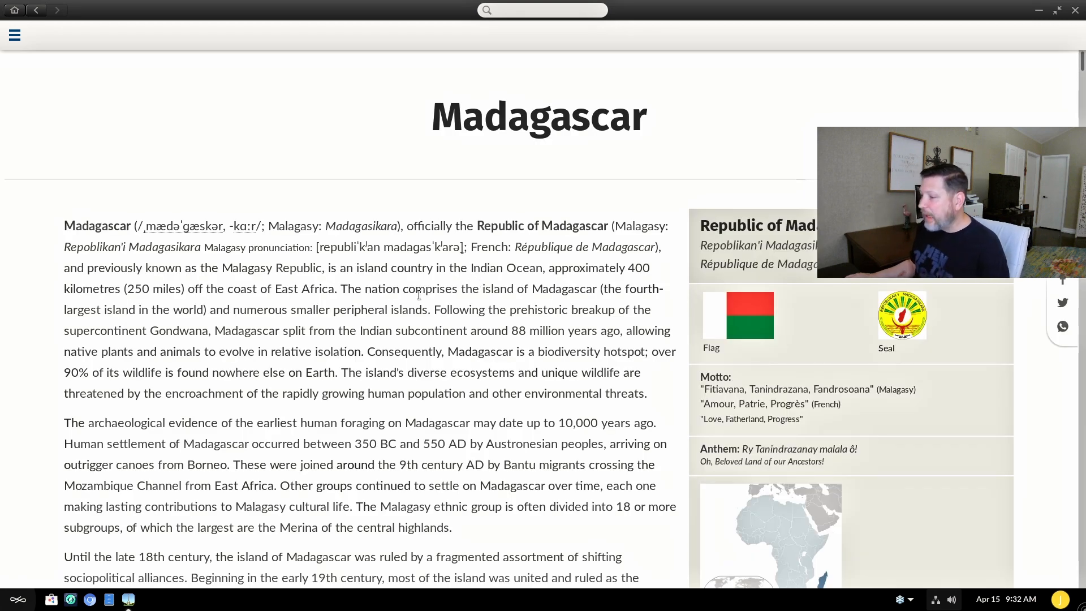
pyautogui.scroll(-3)
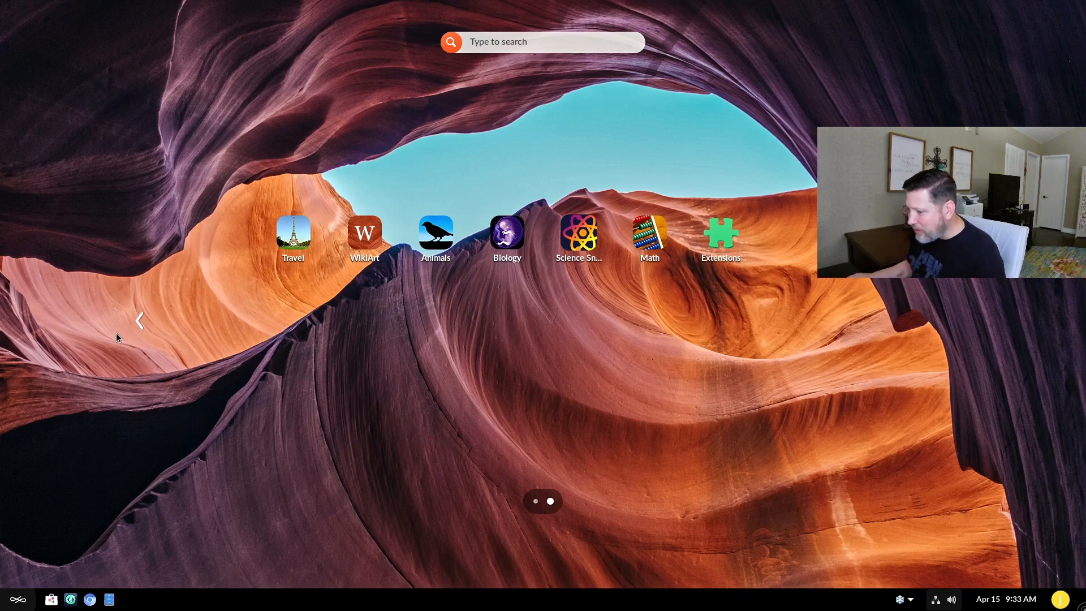
# Return to the first desktop app page showing Hack, Chromium and Files.
pyautogui.click(139, 320)
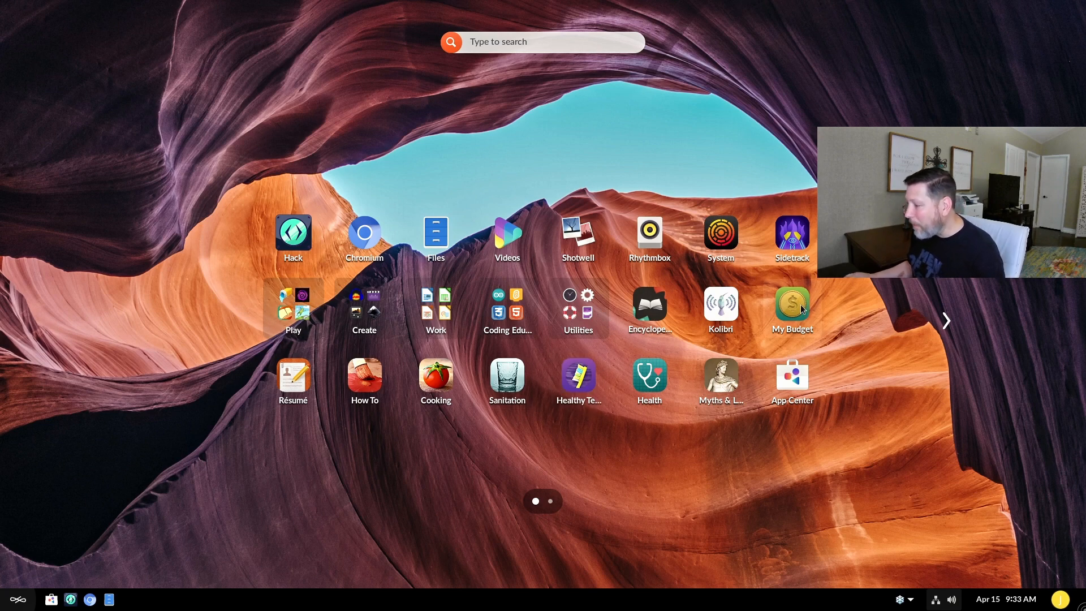
pyautogui.moveTo(363, 310)
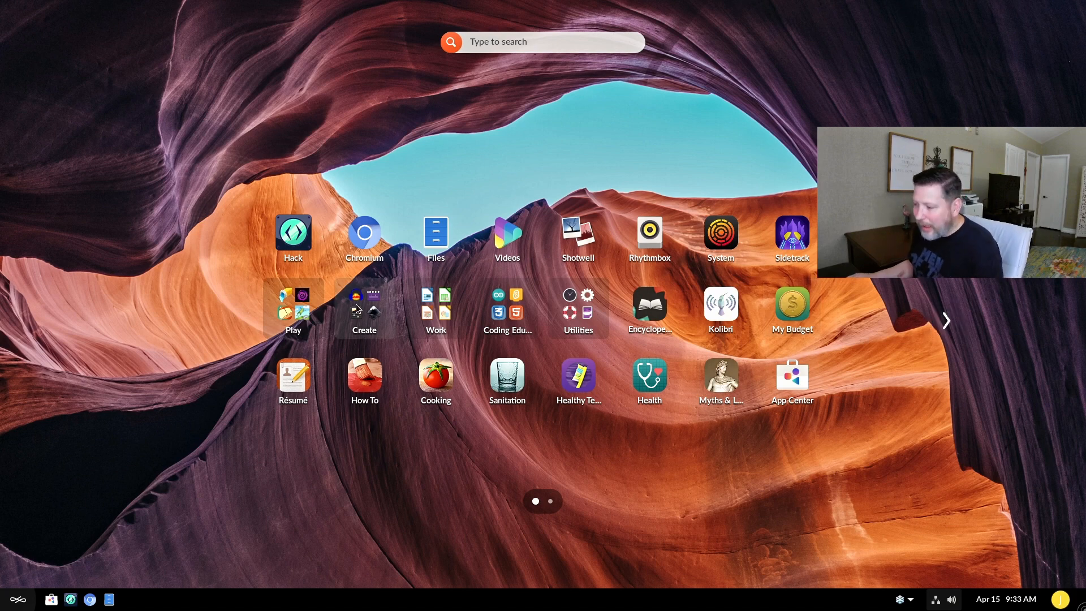
pyautogui.click(363, 304)
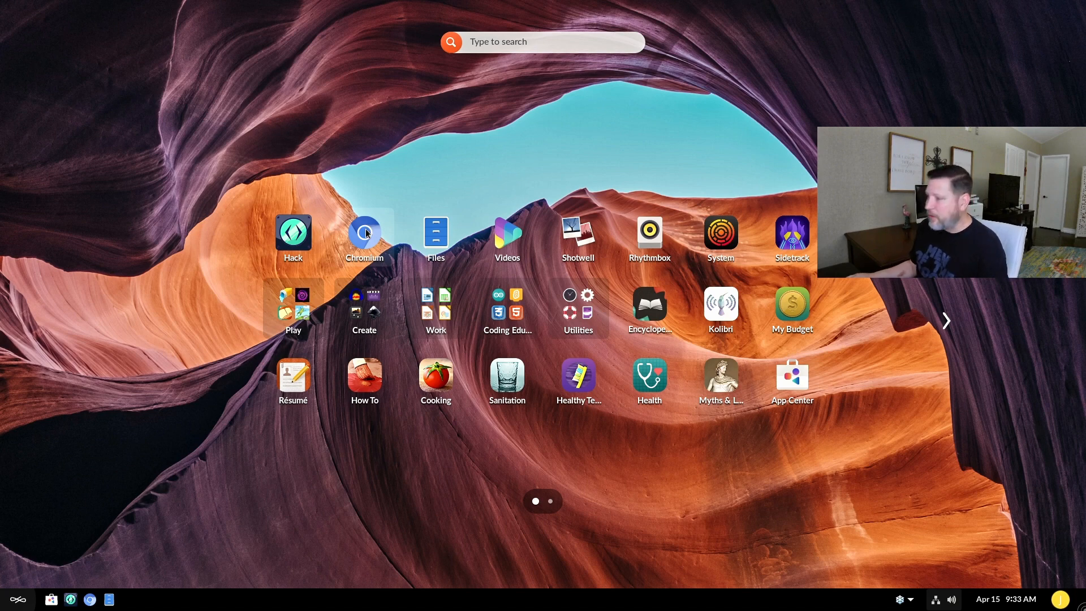
# Browse App Center's Featured page and review the Update Preferences notification setting.
pyautogui.click(791, 376)
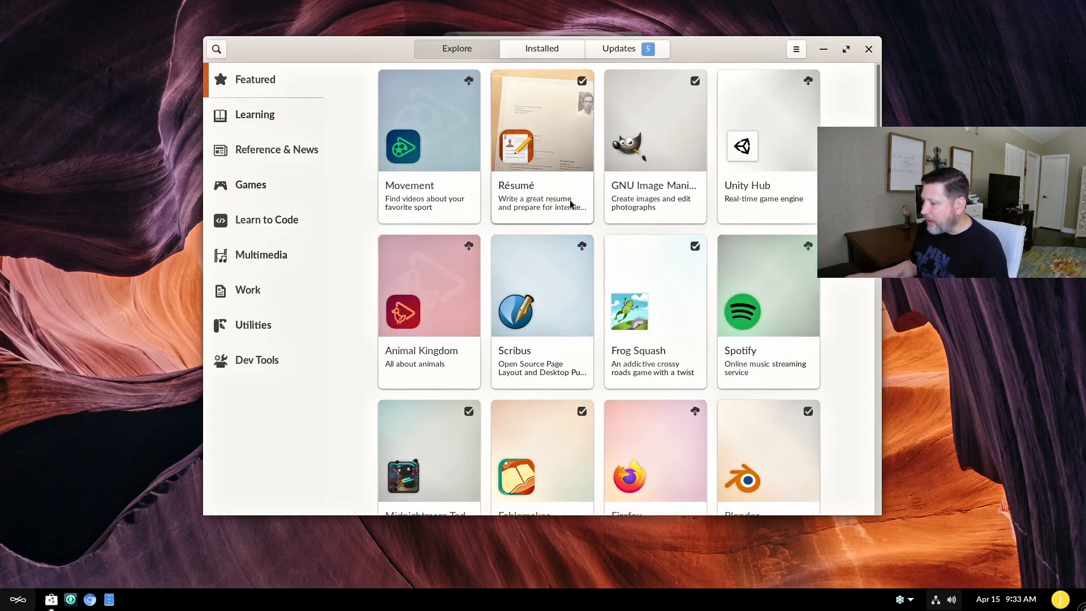
pyautogui.scroll(-3)
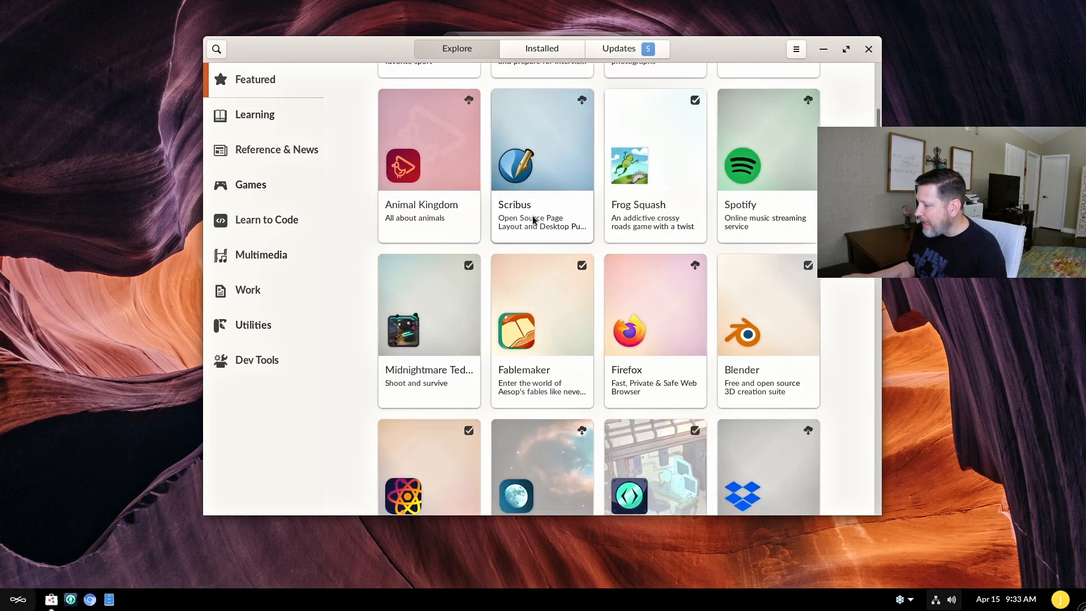
pyautogui.click(795, 49)
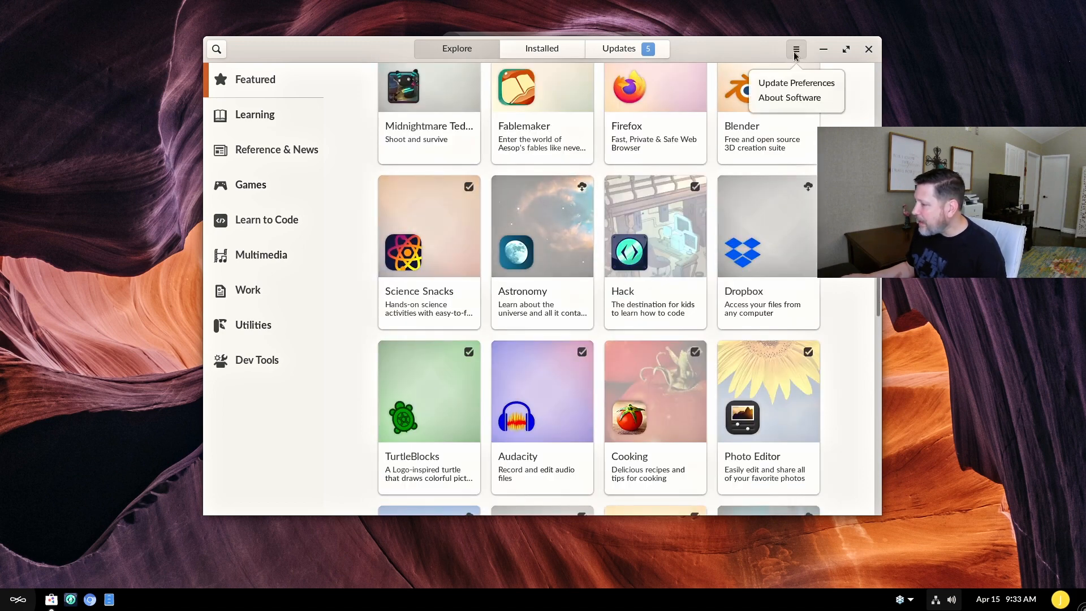
pyautogui.click(789, 98)
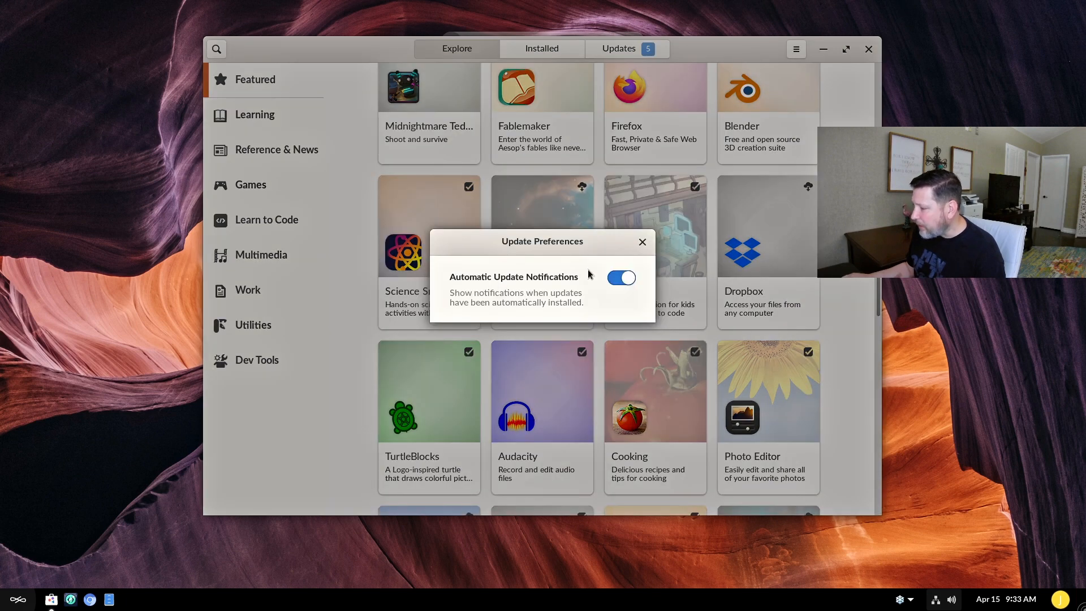
pyautogui.click(640, 242)
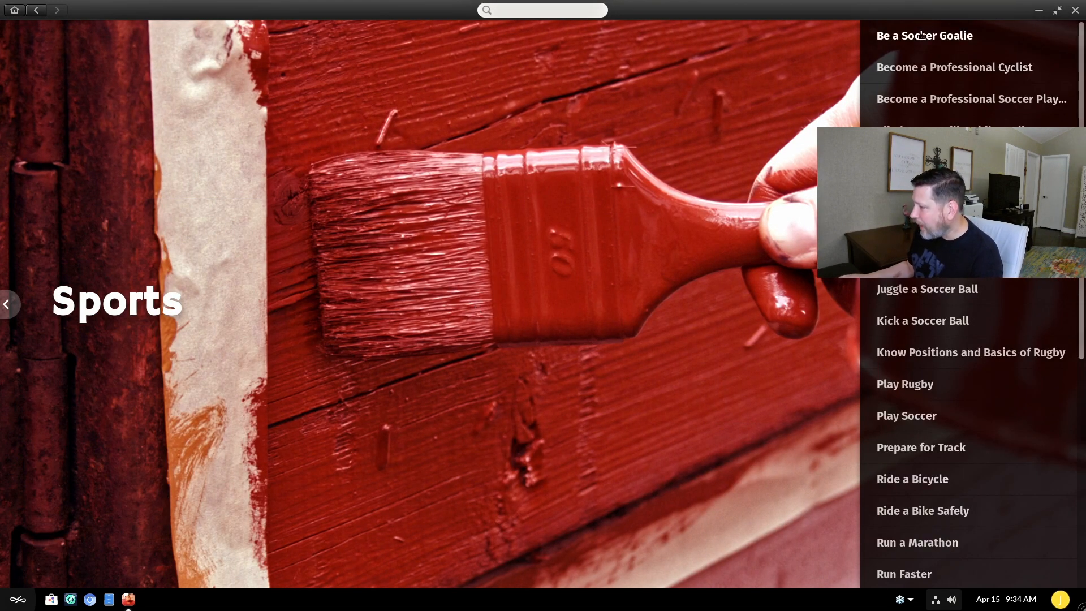
# Read through the 'Be a Soccer Goalie' article in How To's Sports guides.
pyautogui.click(924, 35)
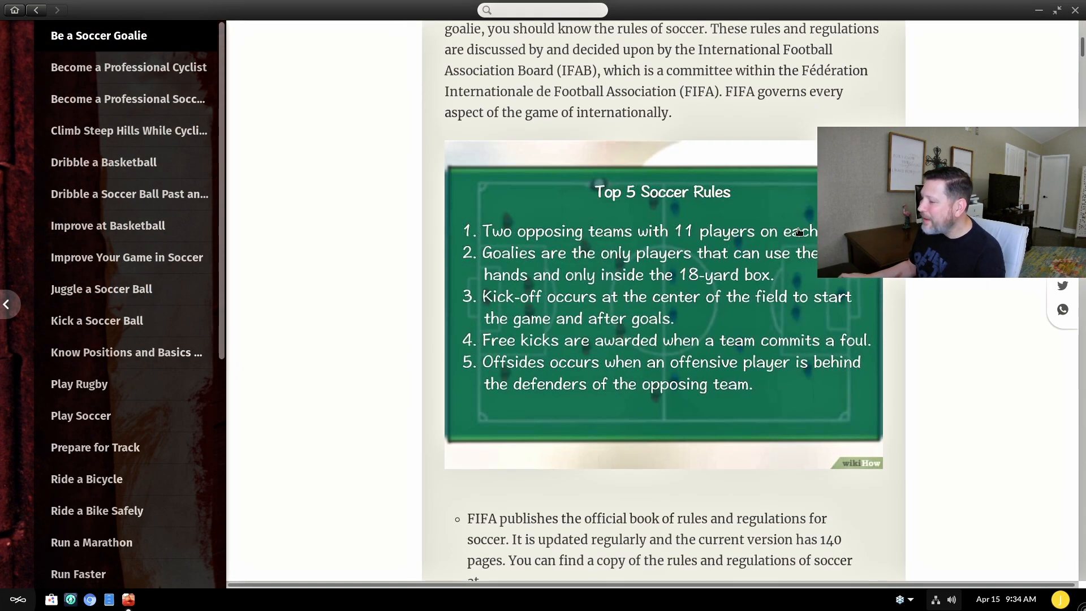
pyautogui.scroll(-3)
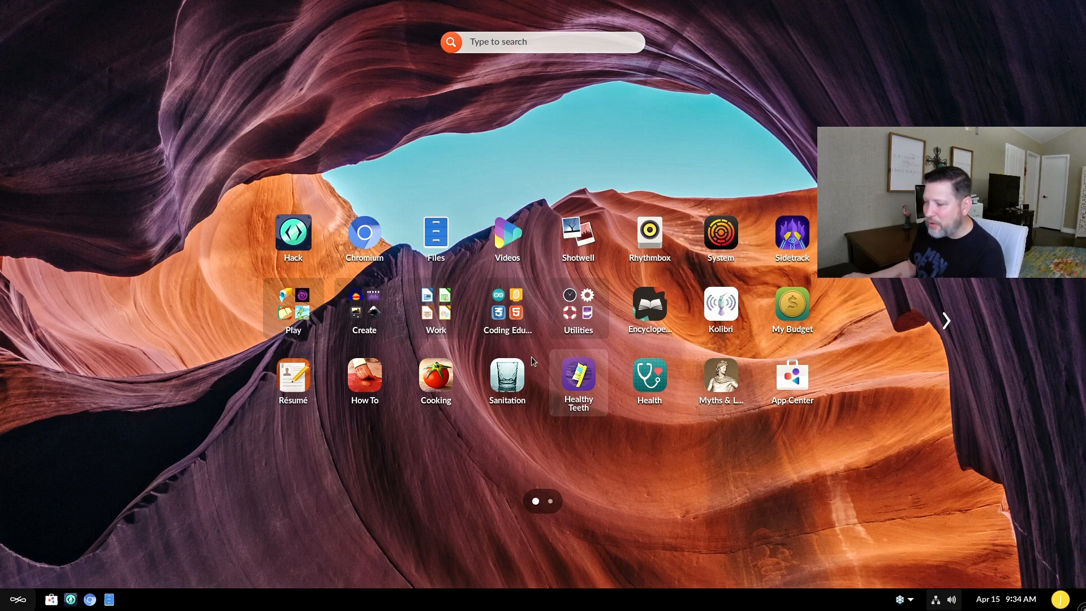
# Browse the Play games folder and the Create folder's second page, then launch Encyclopedia.
pyautogui.click(292, 305)
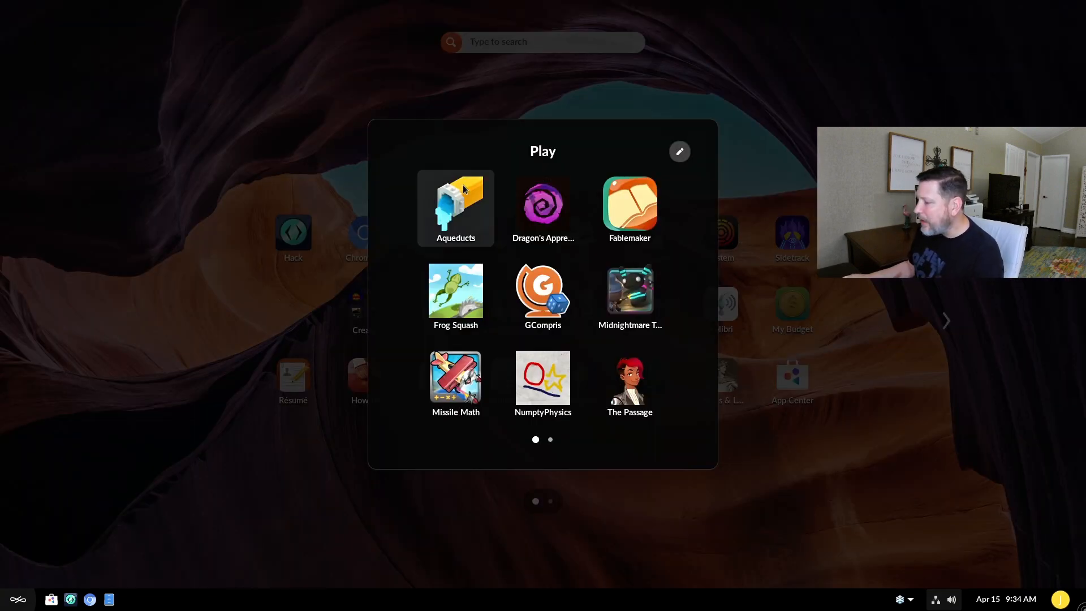
pyautogui.moveTo(543, 383)
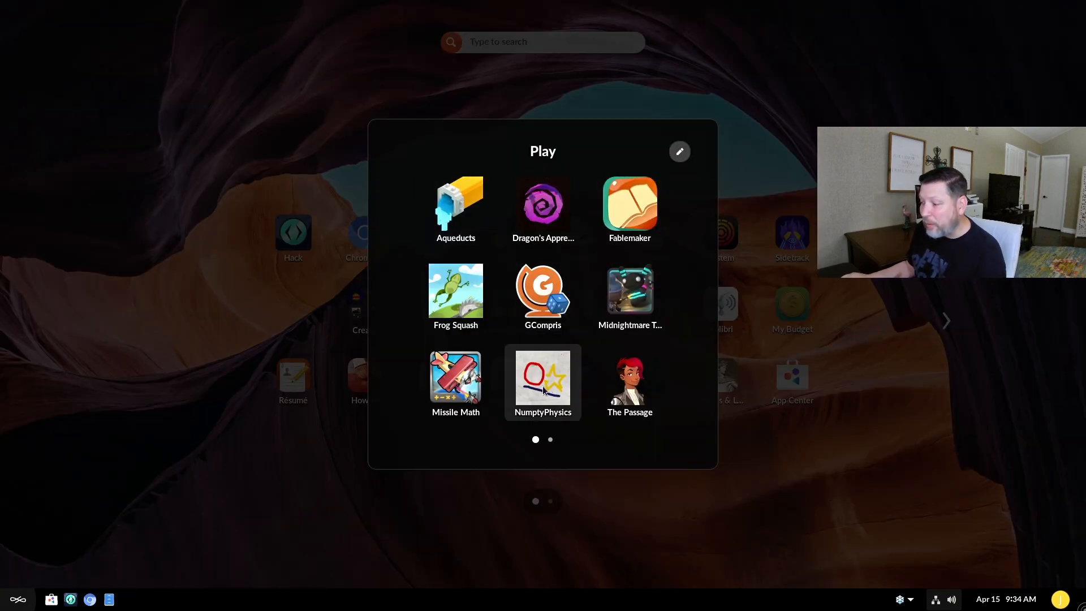
pyautogui.click(550, 439)
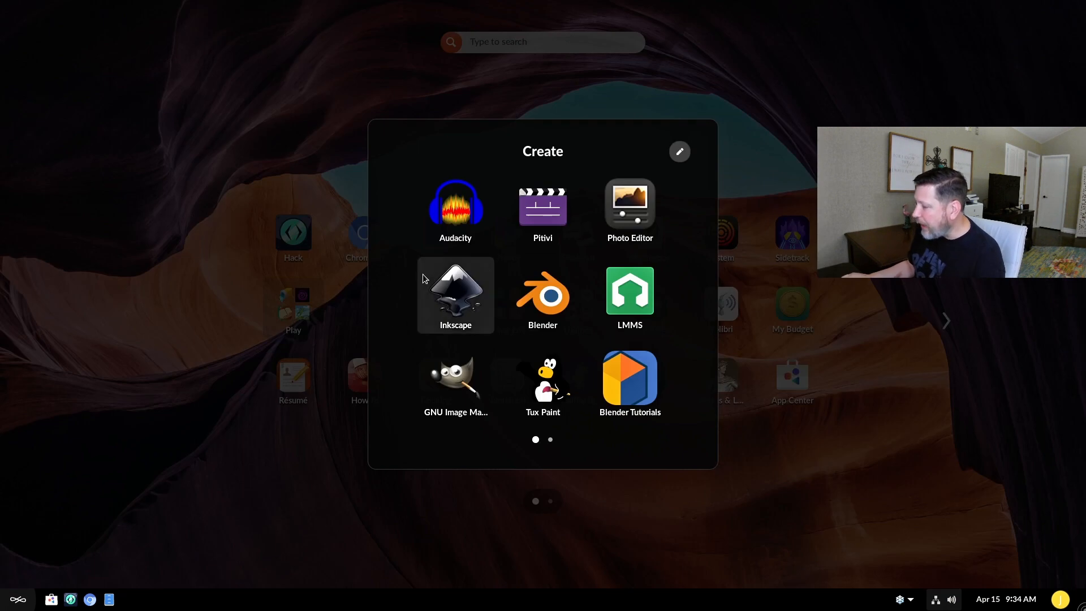
pyautogui.moveTo(473, 311)
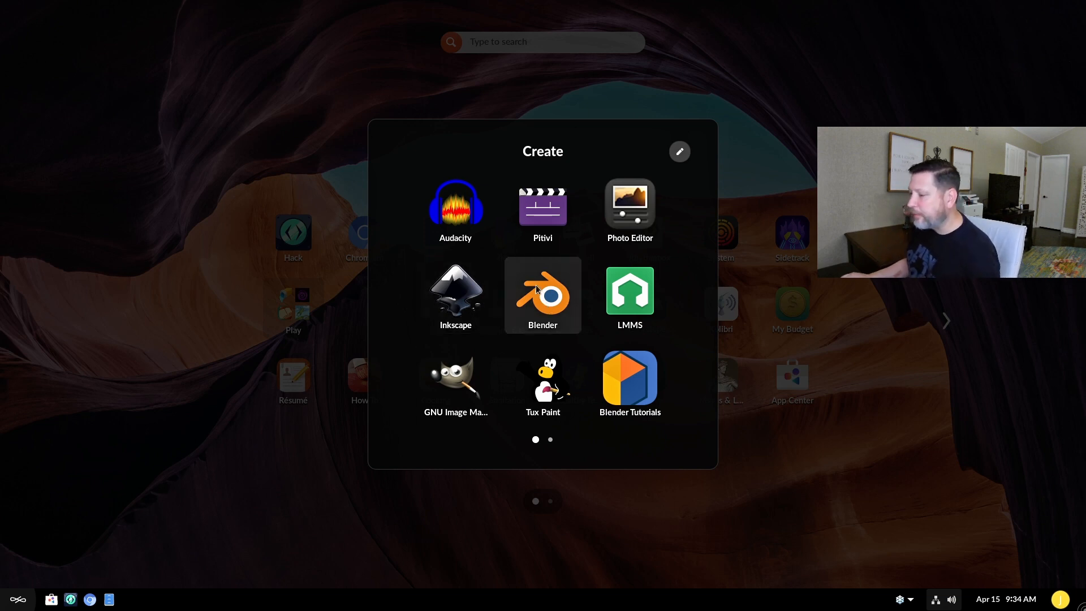
pyautogui.moveTo(553, 441)
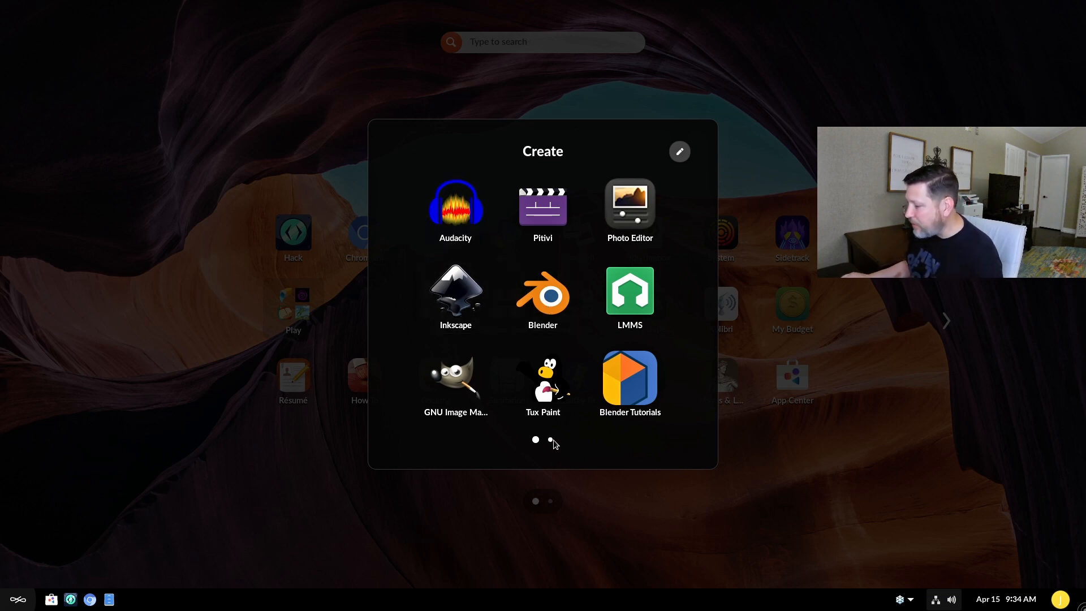
pyautogui.click(550, 438)
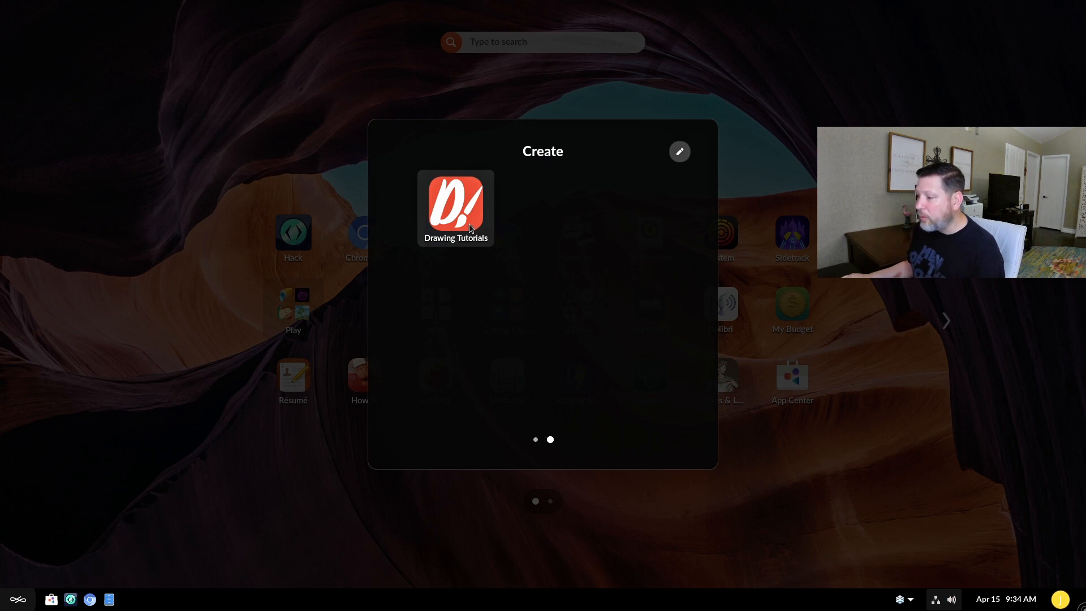
pyautogui.click(455, 206)
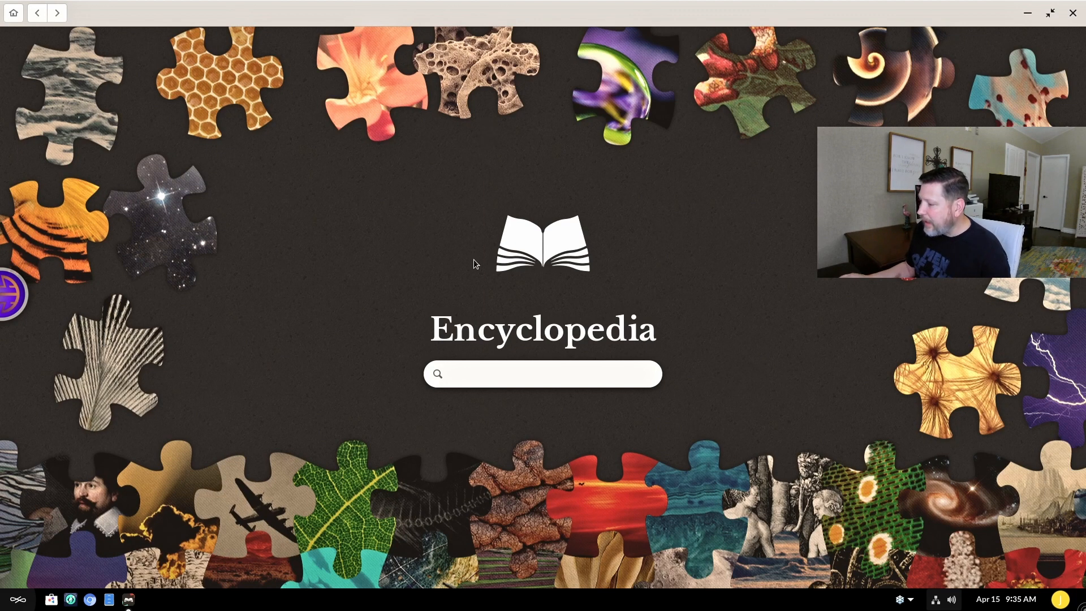
# Search the Encyclopedia for 'til' from its home search box.
pyautogui.click(543, 373)
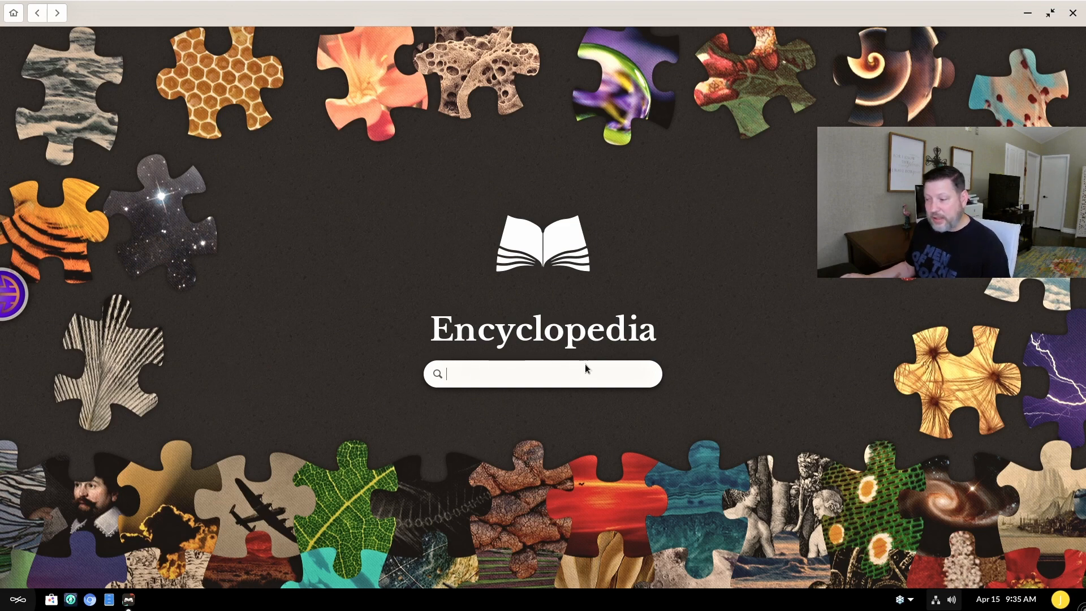
pyautogui.write('til')
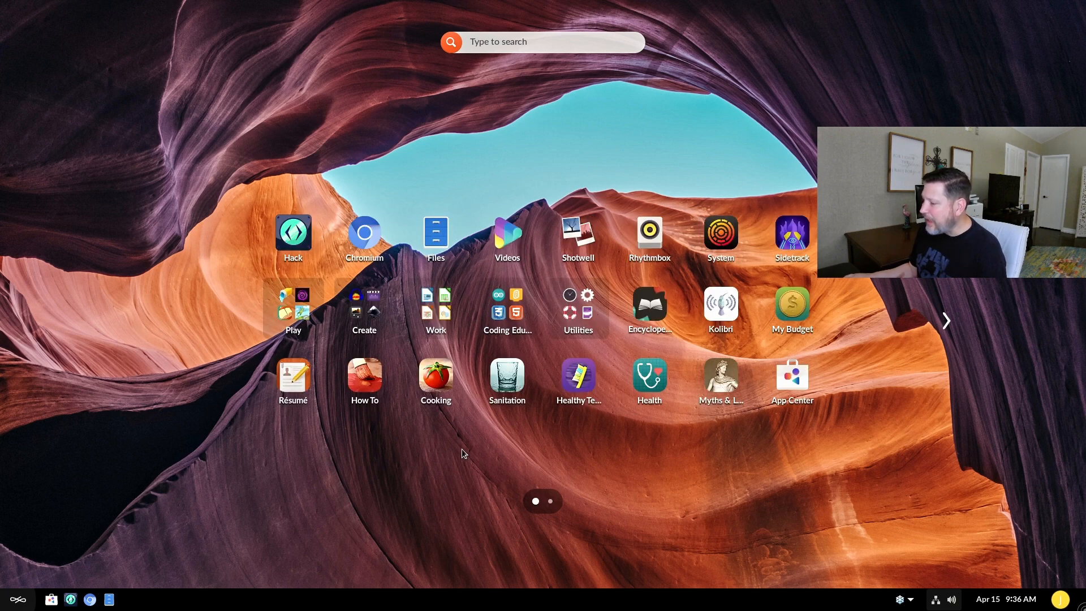
pyautogui.moveTo(458, 456)
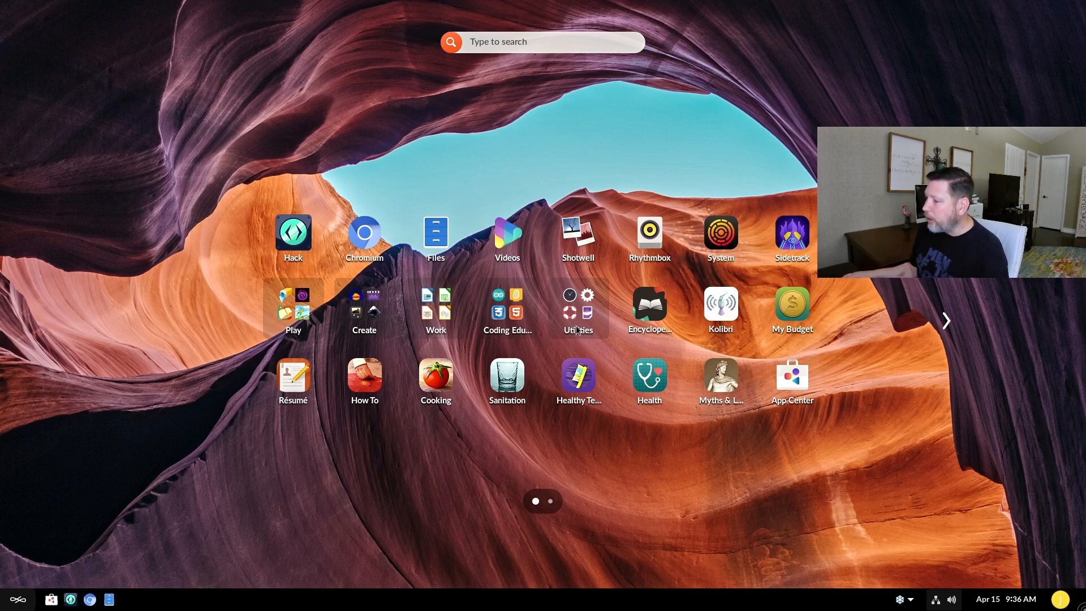
pyautogui.click(436, 303)
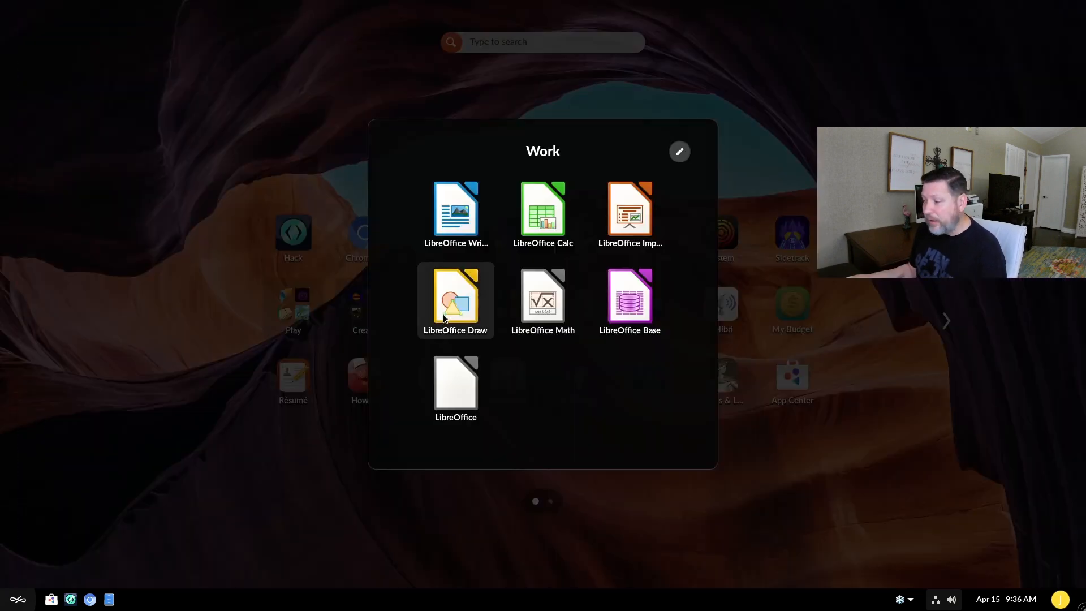
pyautogui.moveTo(629, 211)
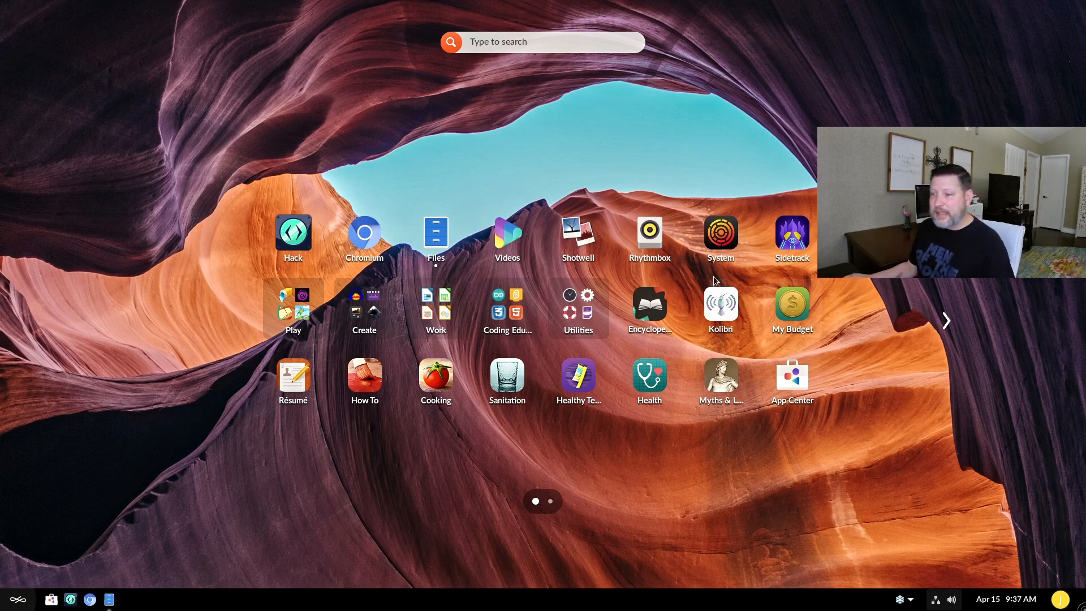
pyautogui.moveTo(499, 274)
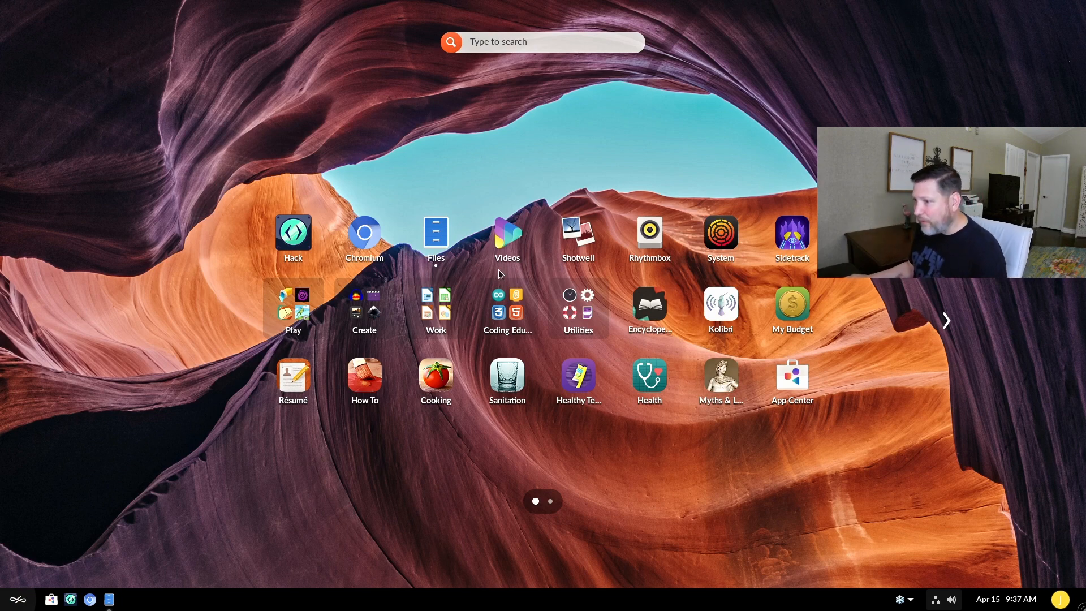